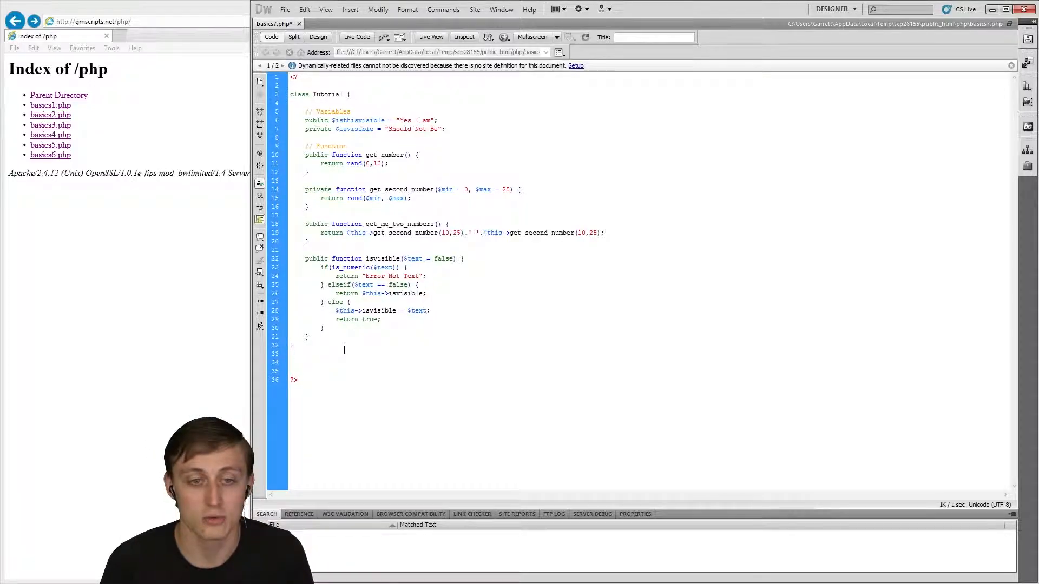
- Write 'class Help extends Tutorial {' with its closing brace below the Tutorial class
text(class)
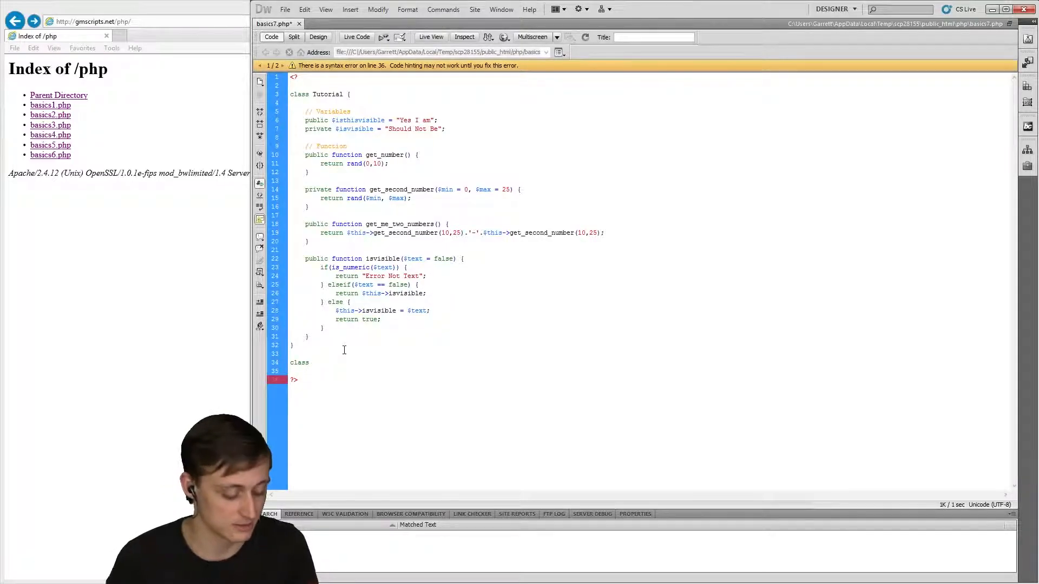
text(Help)
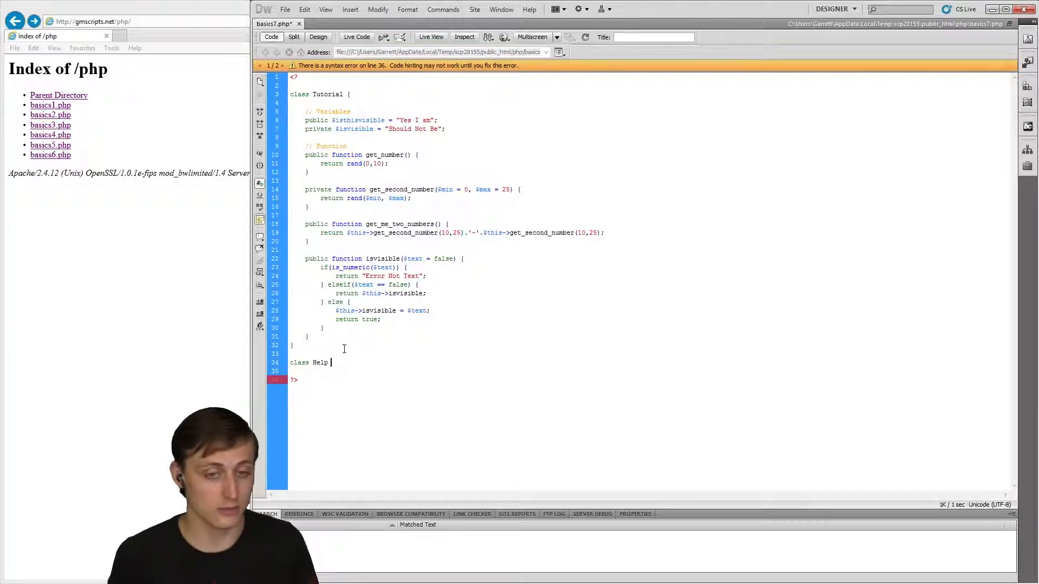
text(extend)
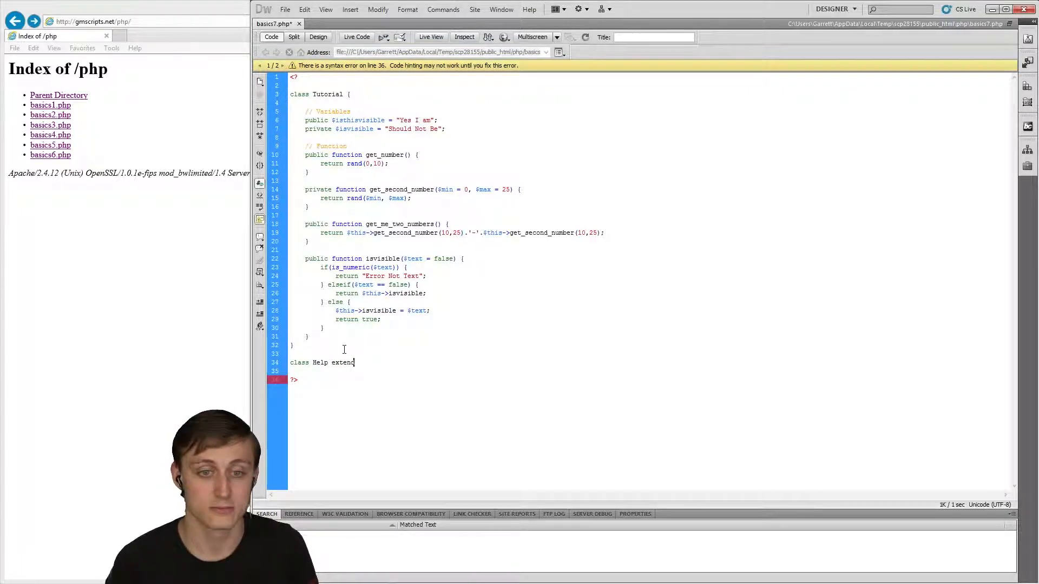
text(s)
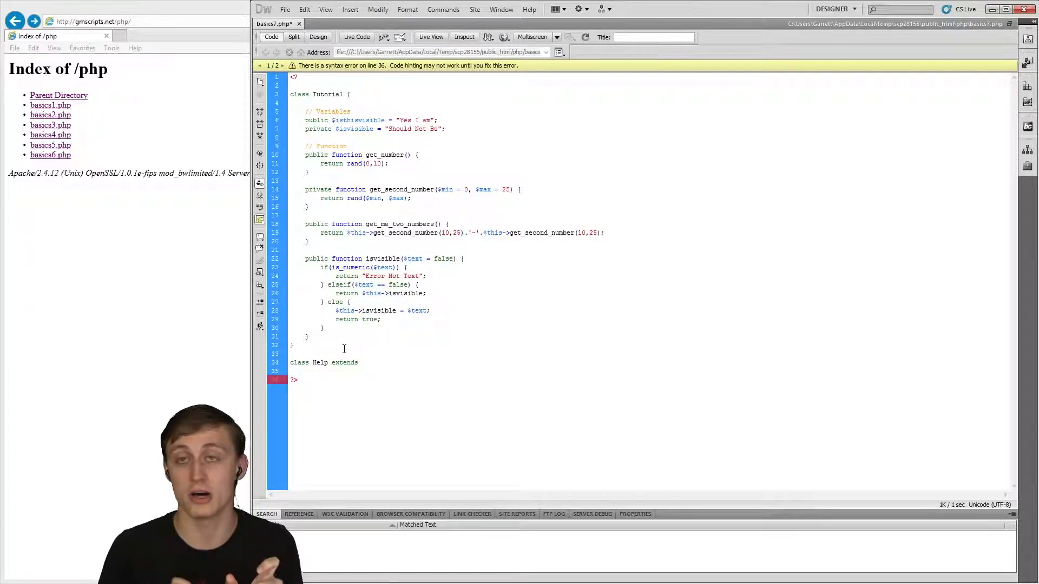
click(358, 362)
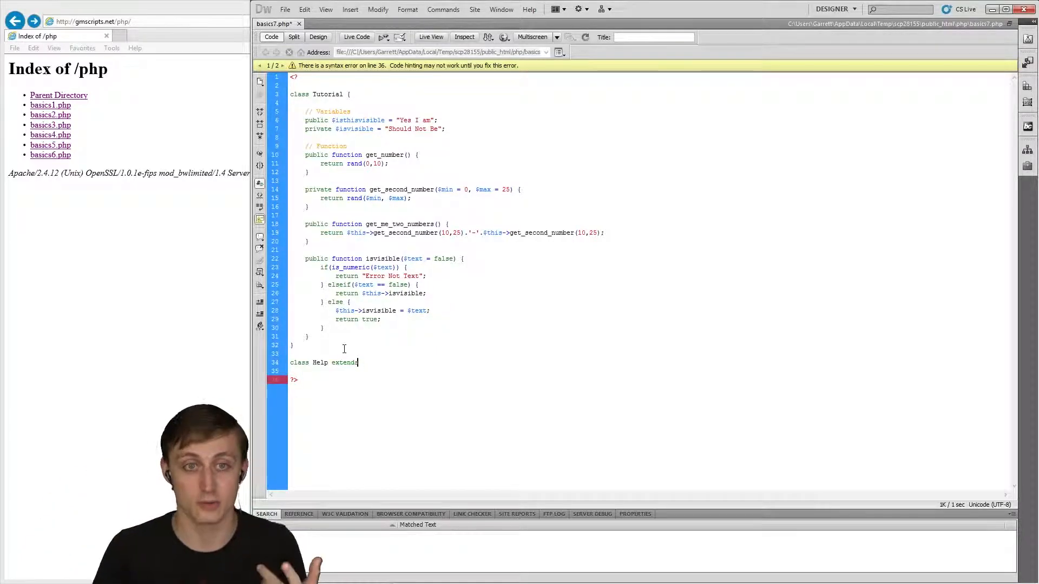
text(Tutorial)
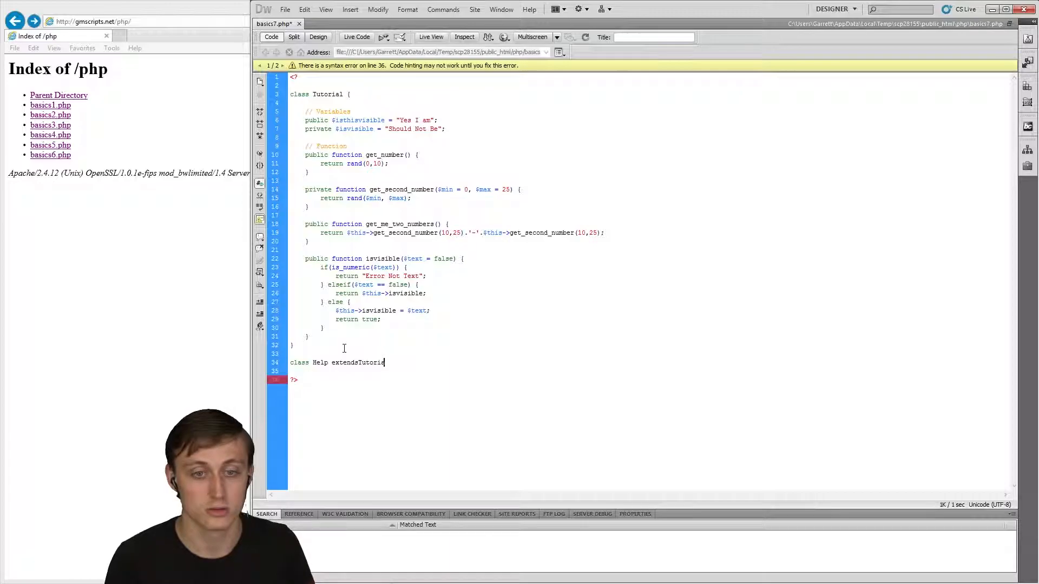
text(1)
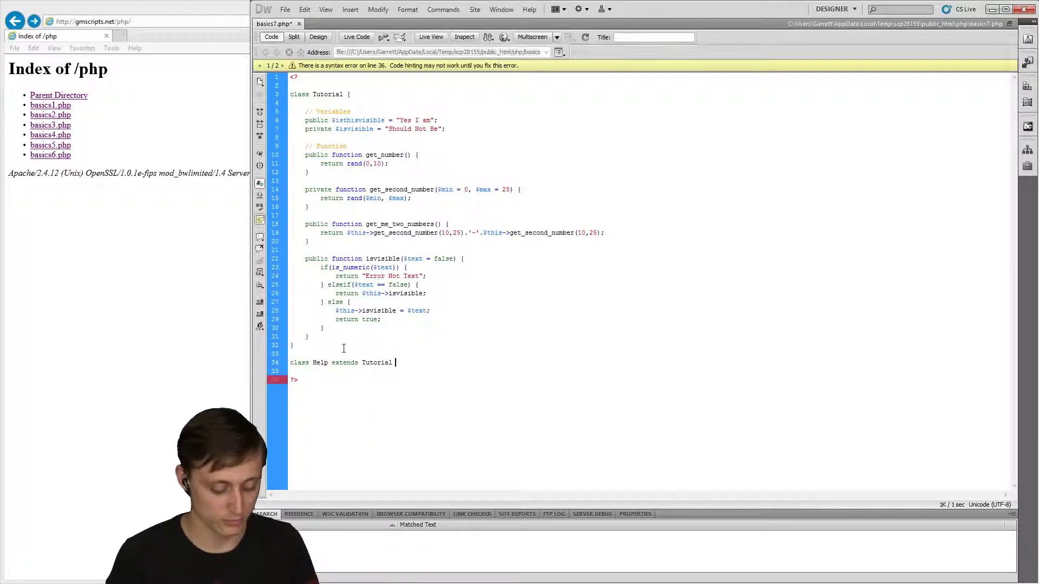
text({)
text(})
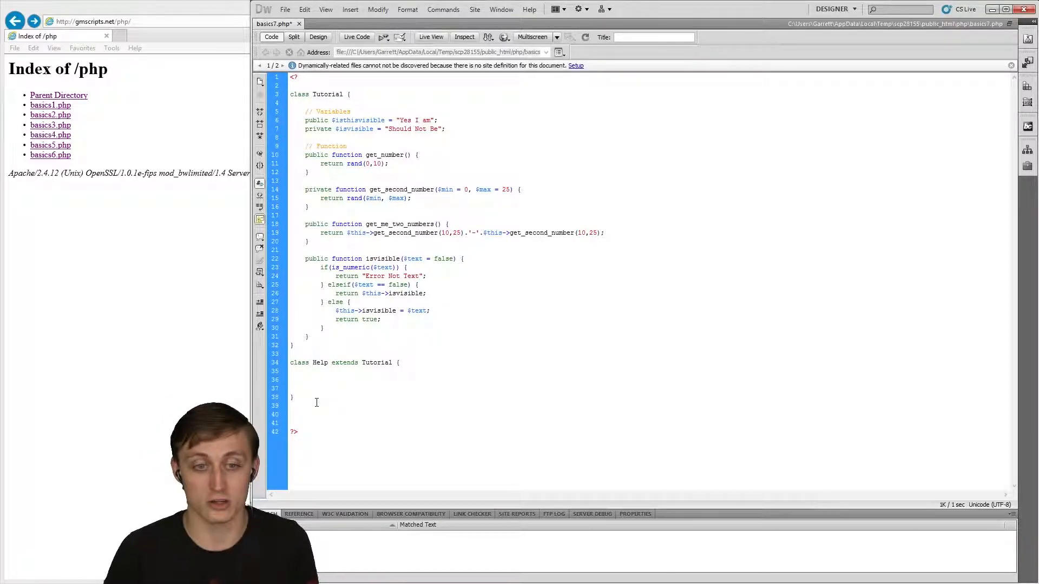
- Add '$help = new Help();' after the classes and remove the unfinished '$help->' line
text($)
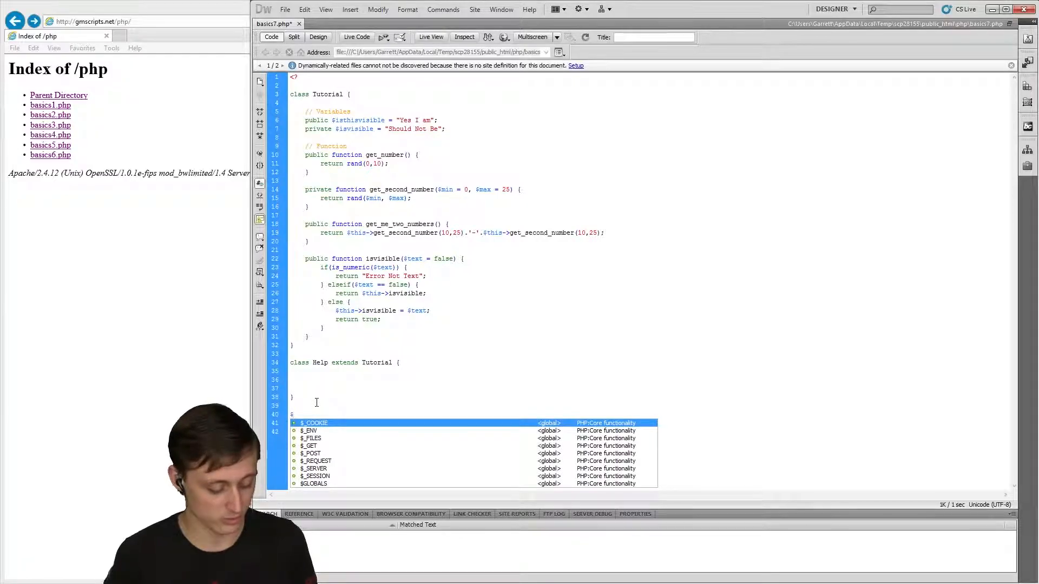
text($help = new)
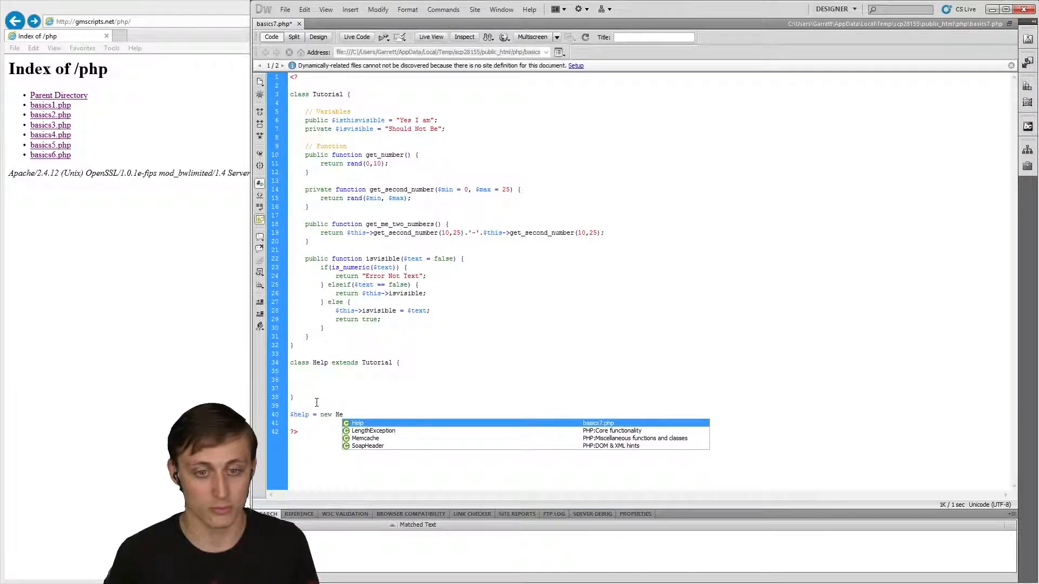
text(Help();)
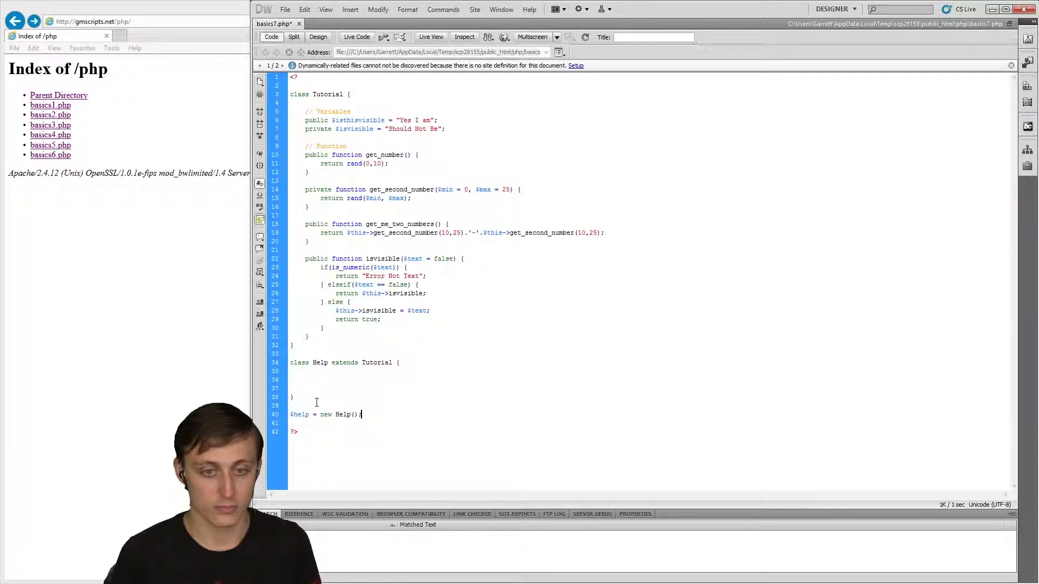
key(Enter)
text($help-)
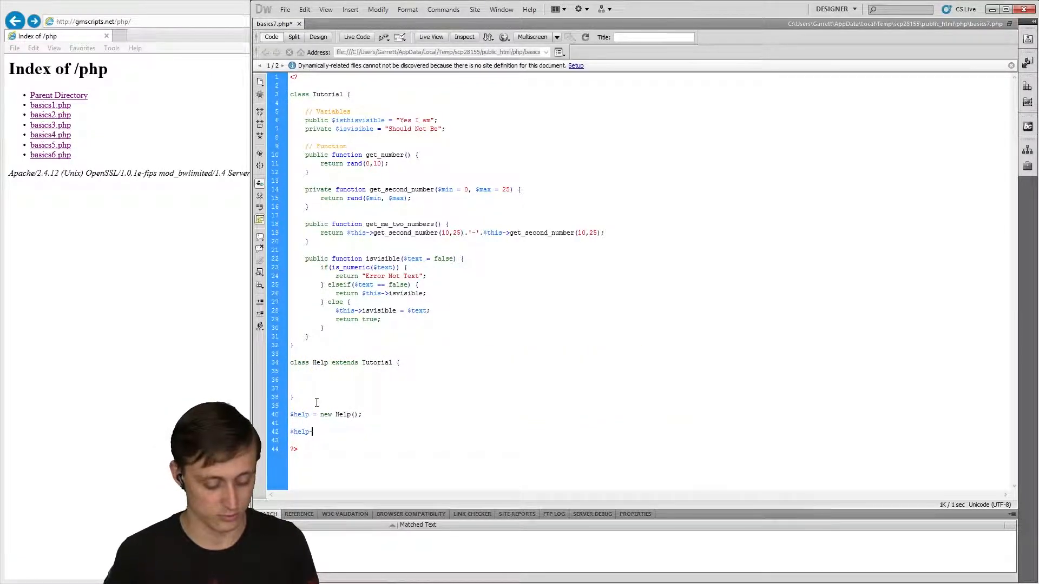
text(>)
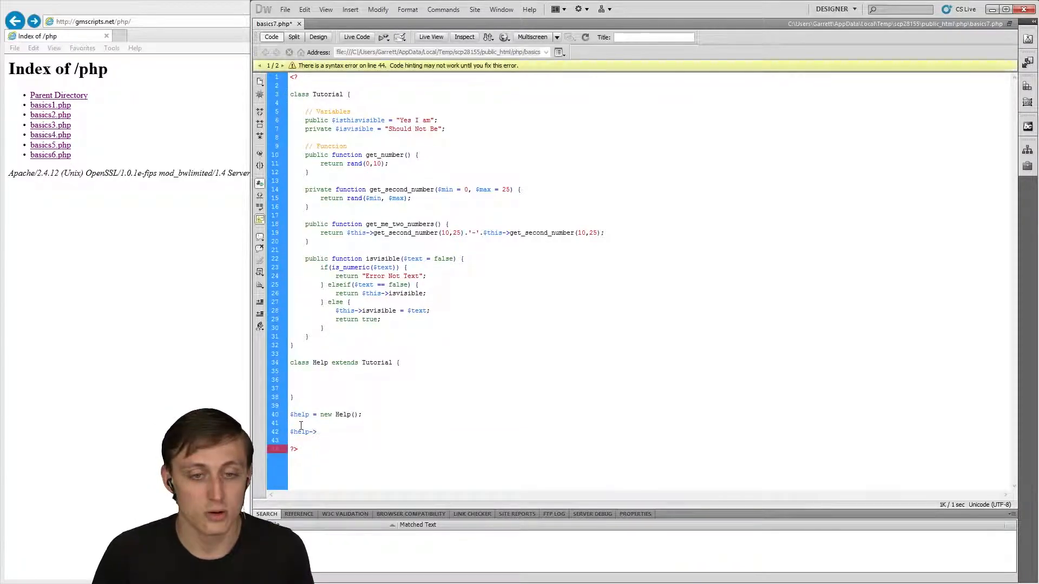
key(Backspace)
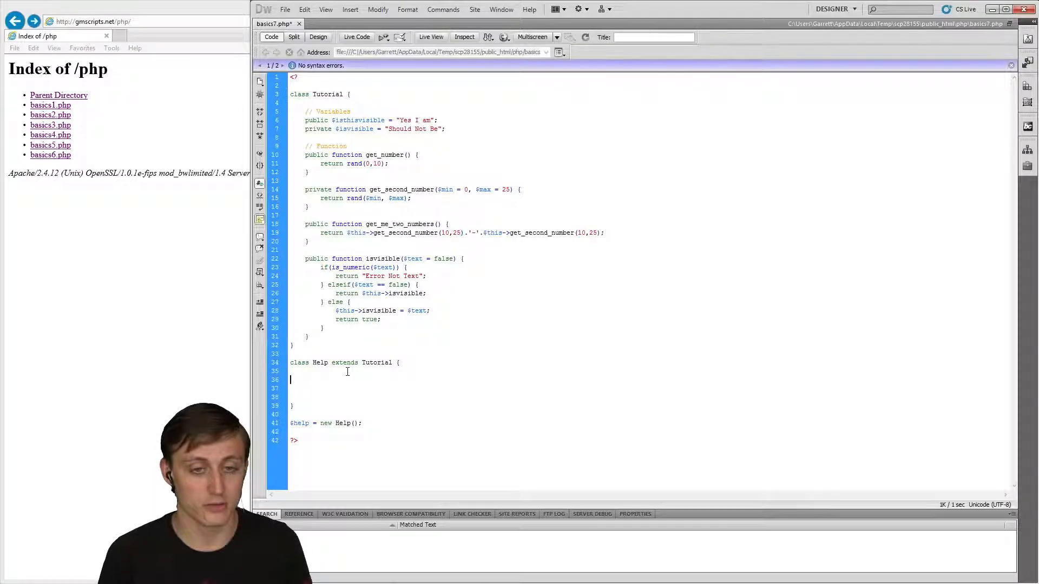
- Write public function help_me() returning $this->get_me_two_numbers() inside the Help class
text(public $)
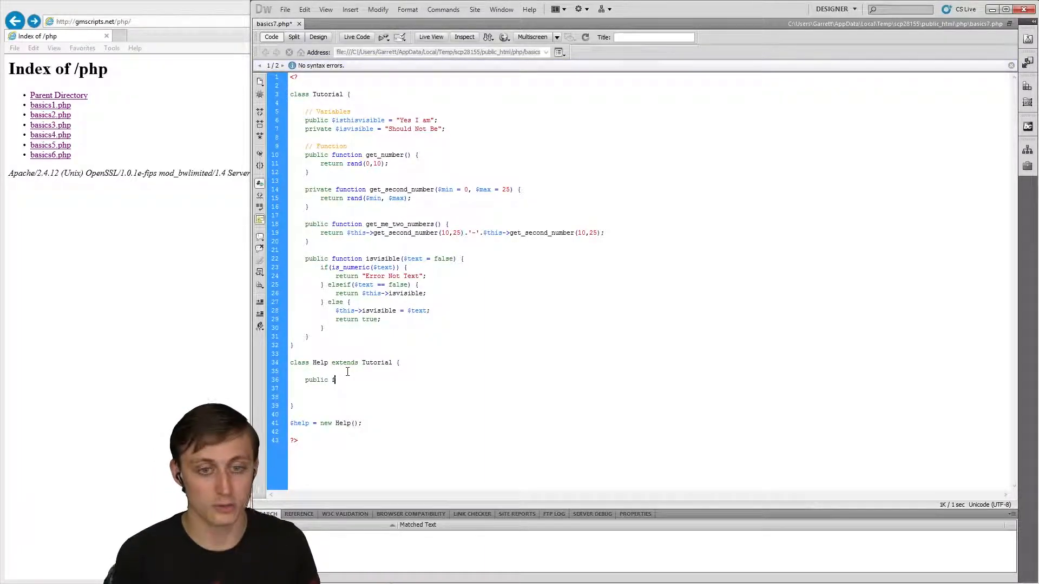
text(function)
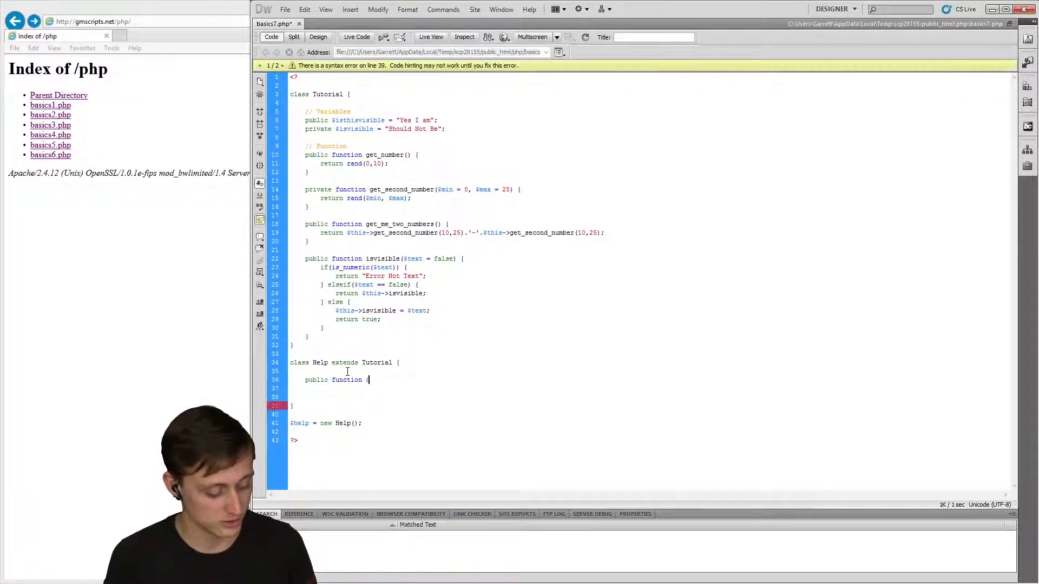
text(help_me() {)
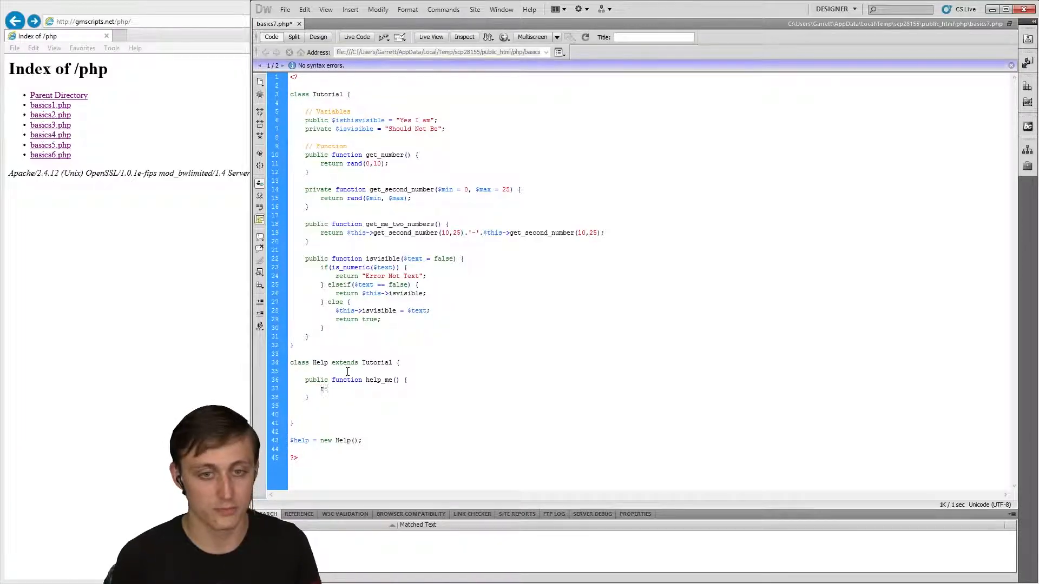
text(return)
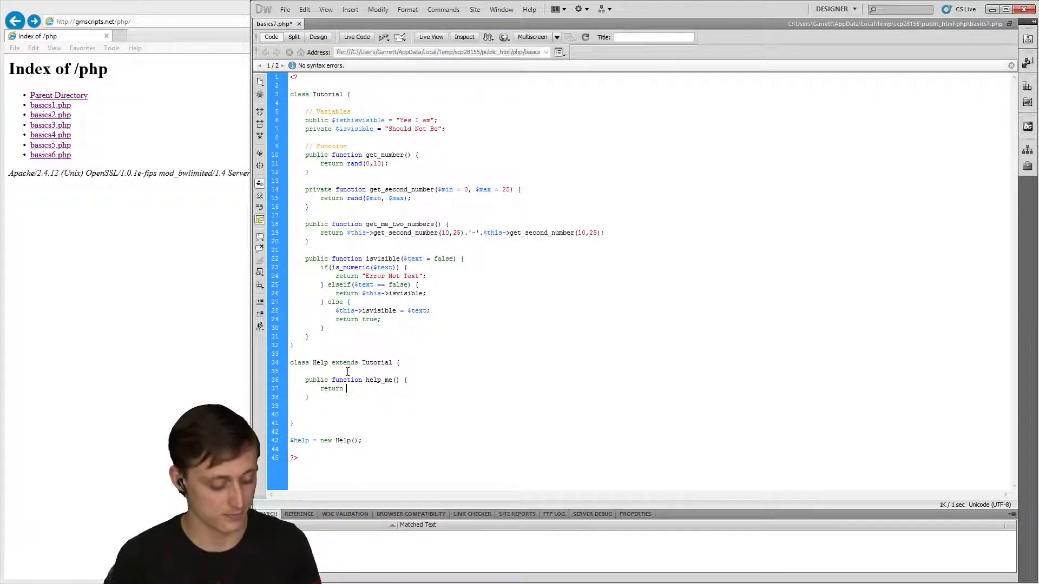
text($this->)
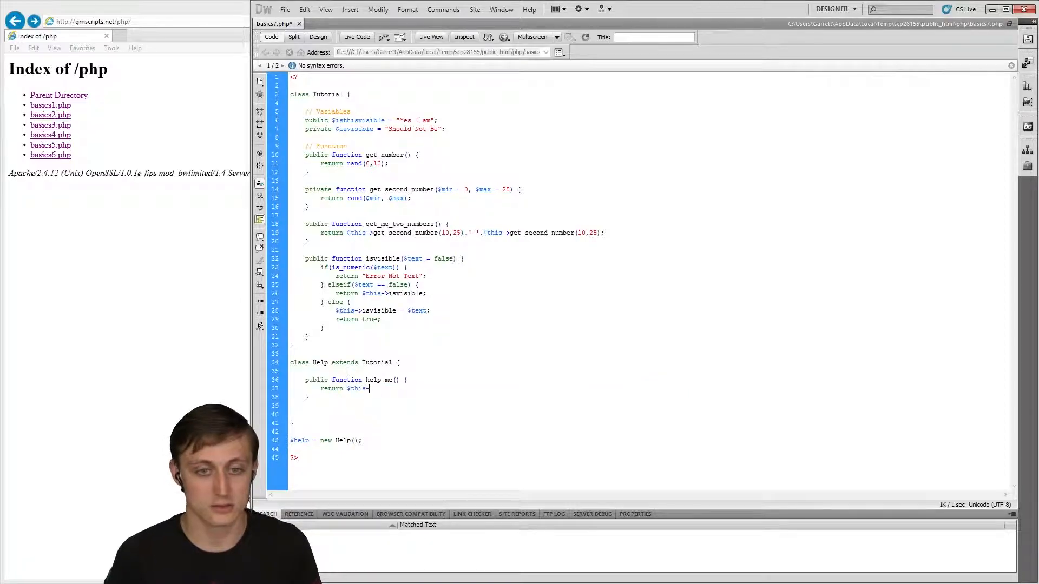
text(->get_me_two_numbers();)
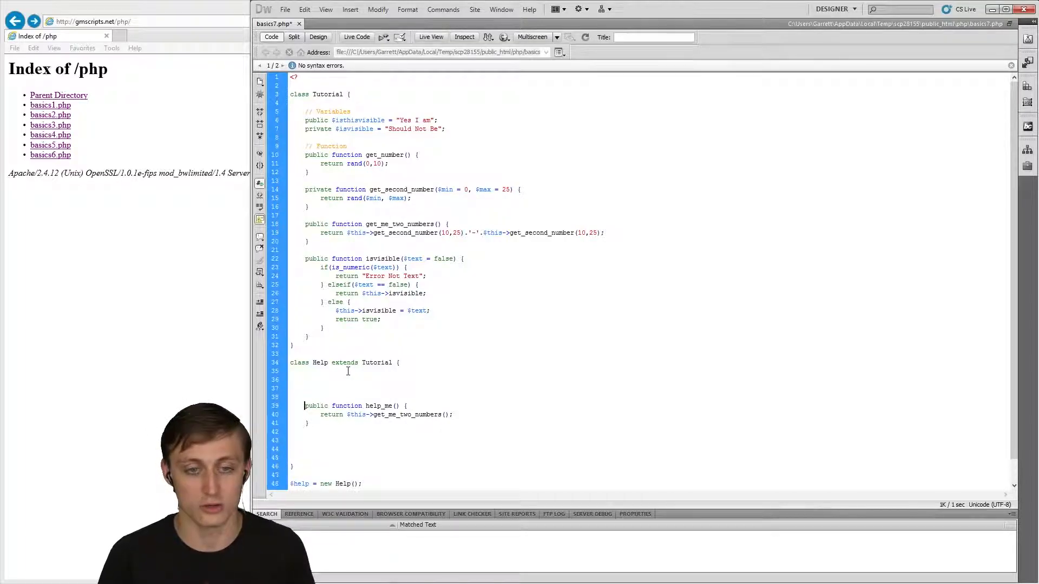
- Declare private $help = "Helping!"; as a property of the Help class
text({)
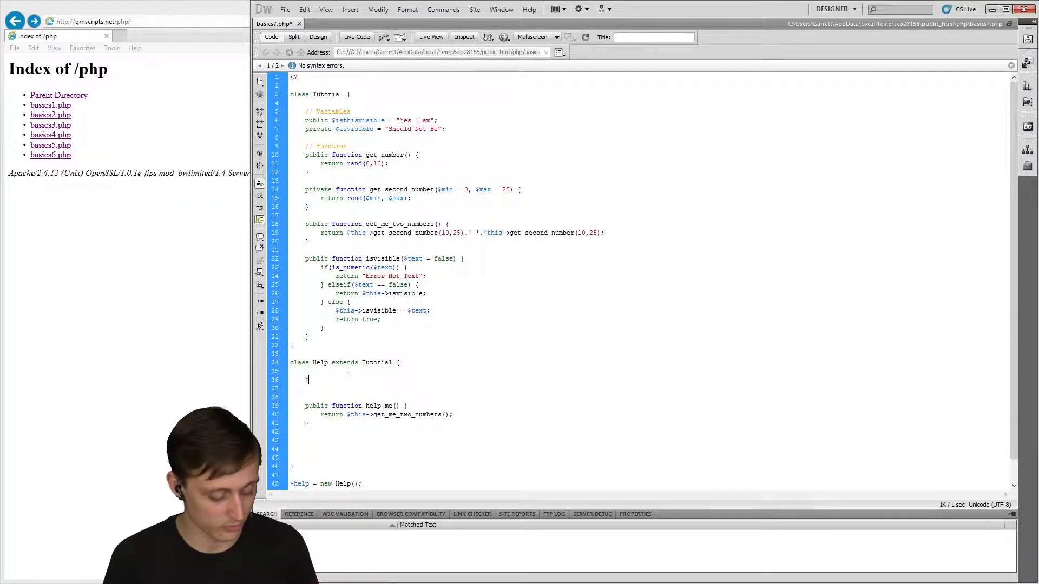
text(private)
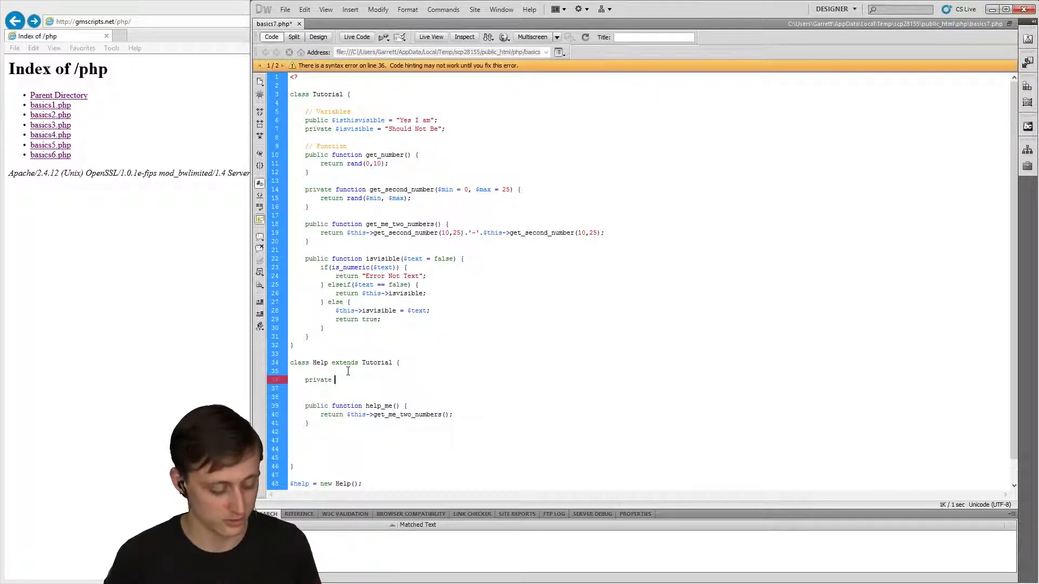
text($help)
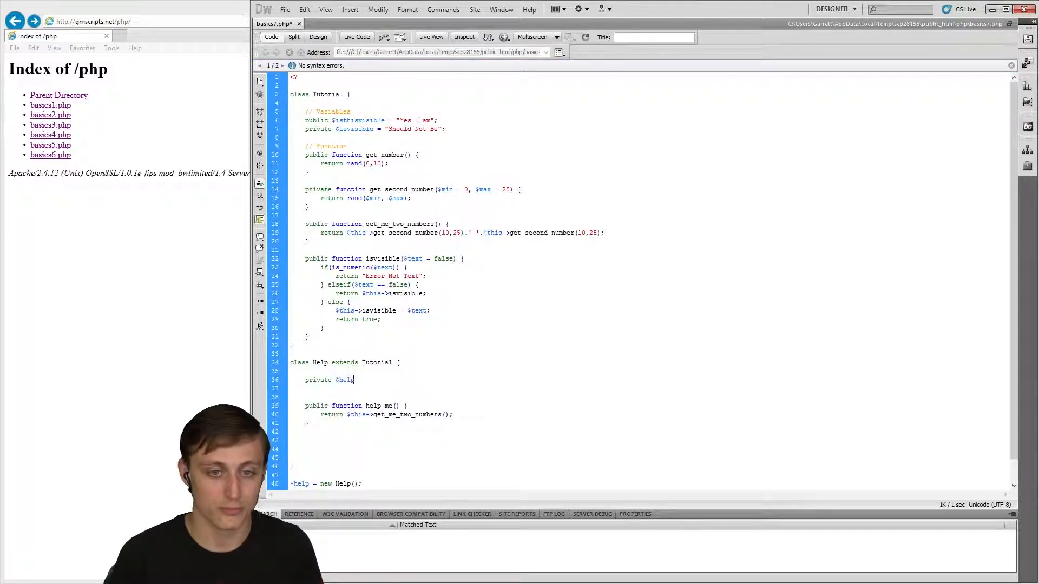
text(= ")
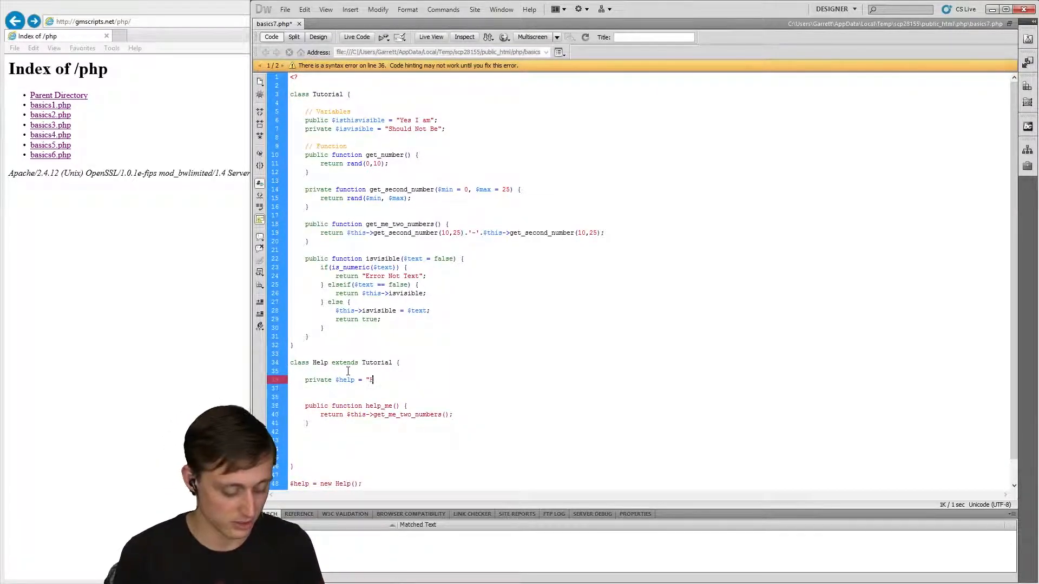
text(Helping)
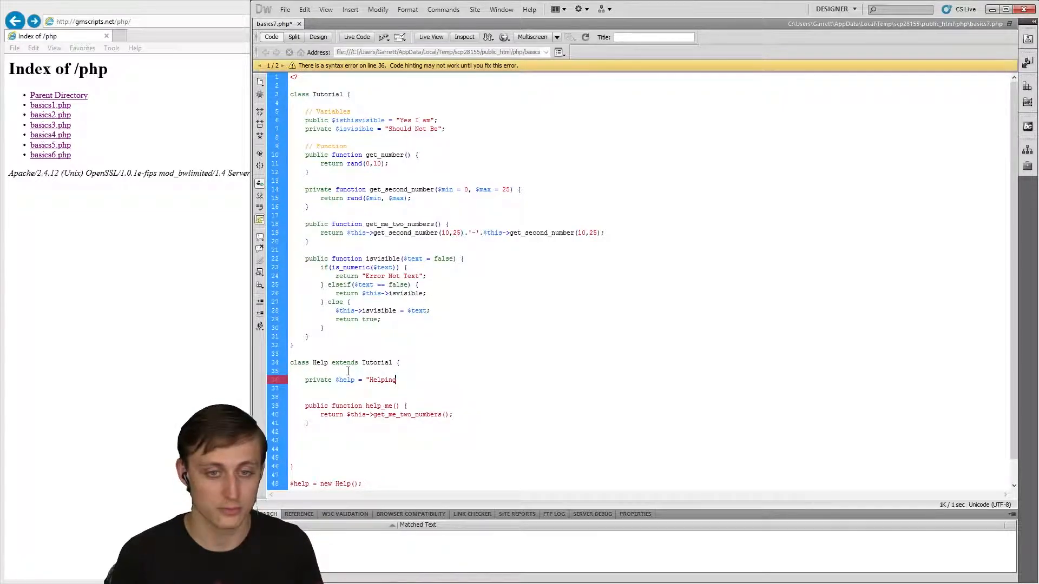
text(!";)
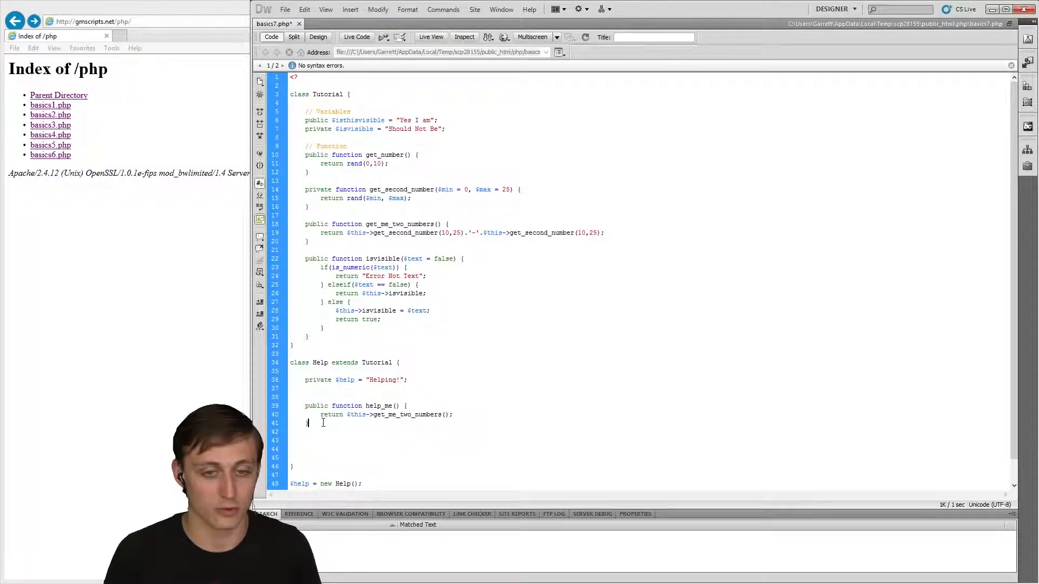
- Start the 'public function help()' method header below help_me()
text(public)
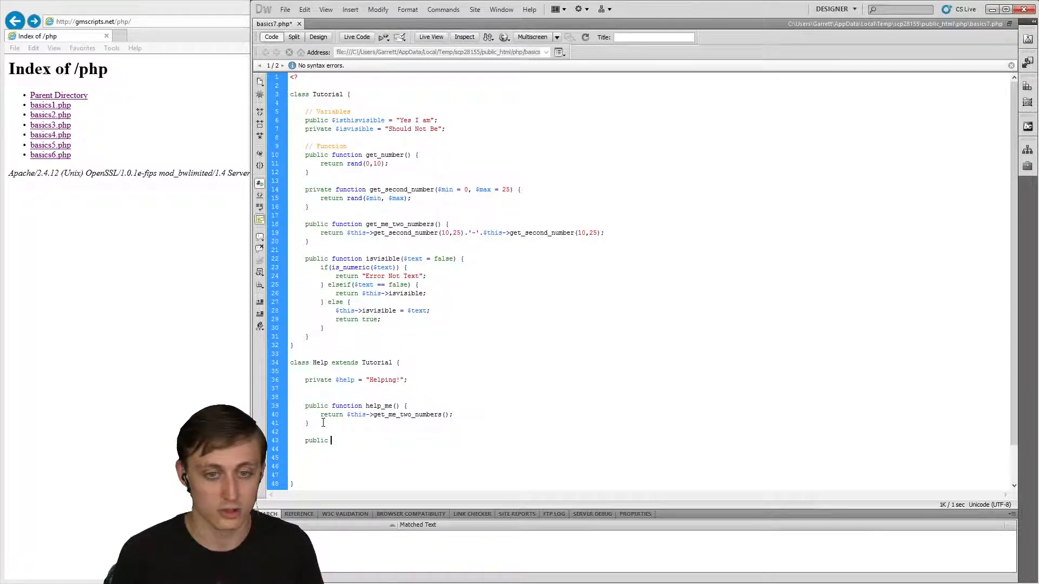
text(function hel)
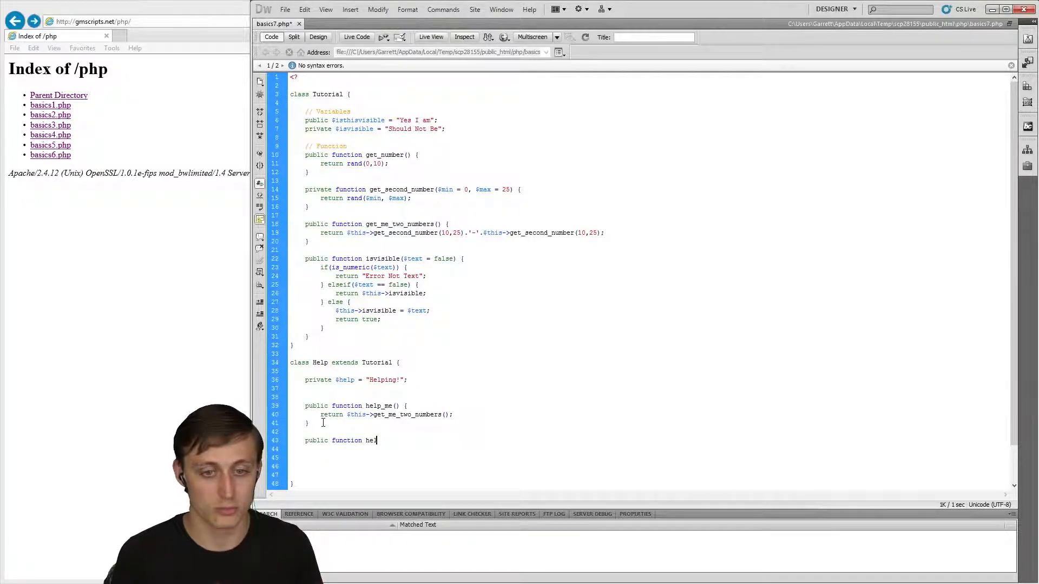
text(lp())
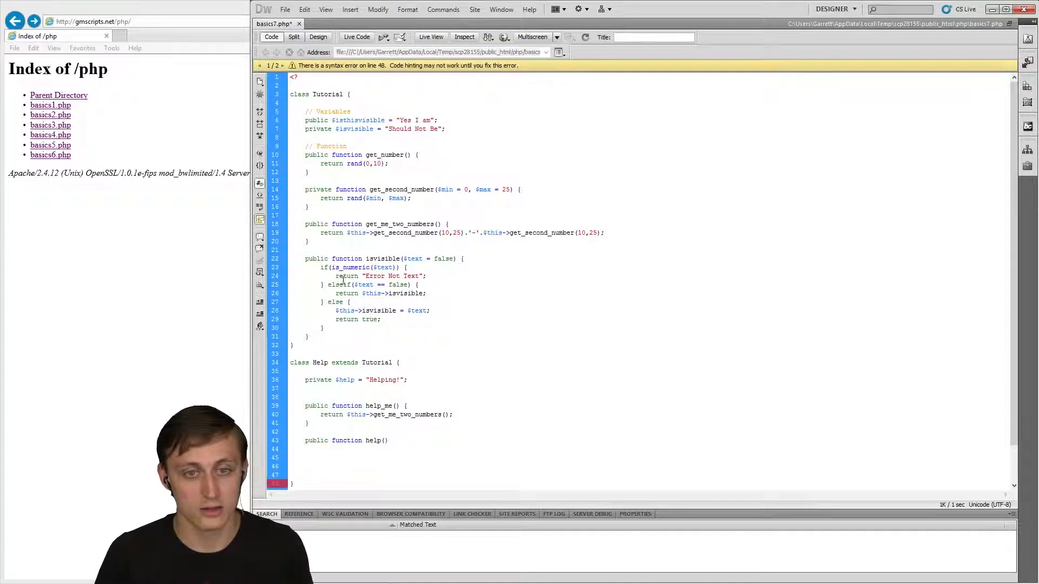
- Give help() a $text = false parameter and reuse isvisible's if/else logic rewritten for $this->help
drag(322, 268, 334, 328)
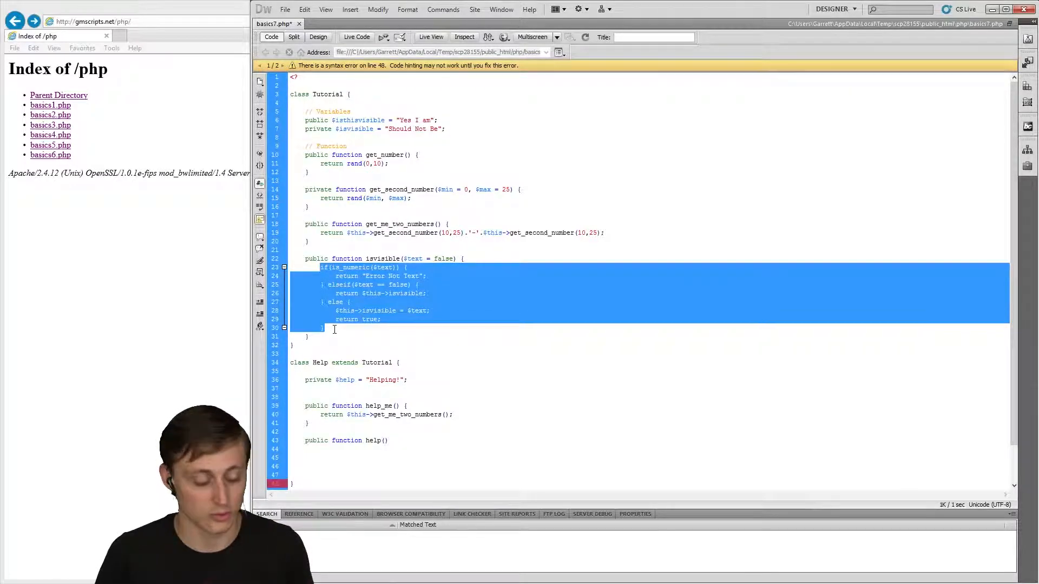
click(380, 441)
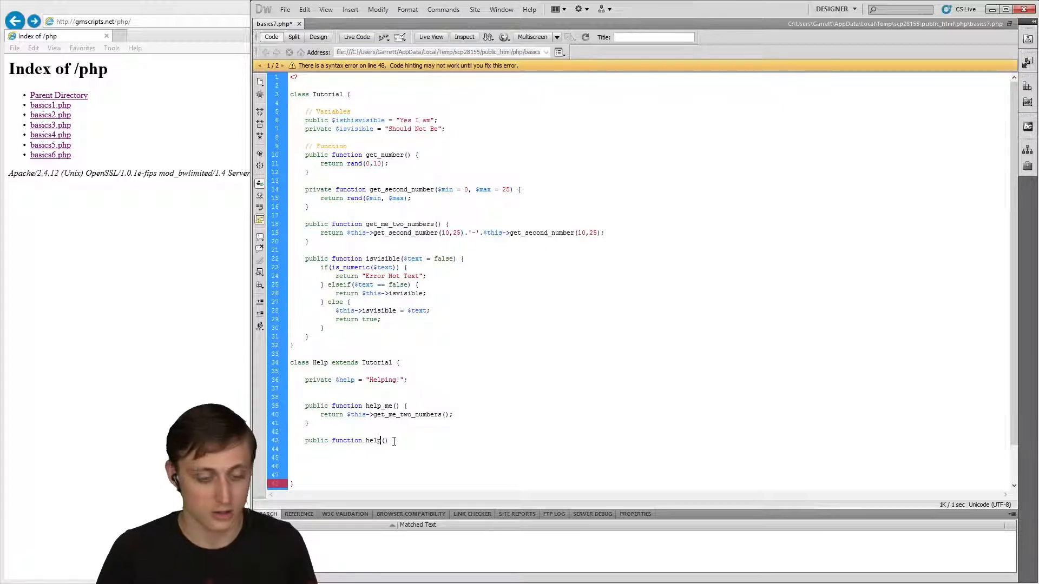
text($text =)
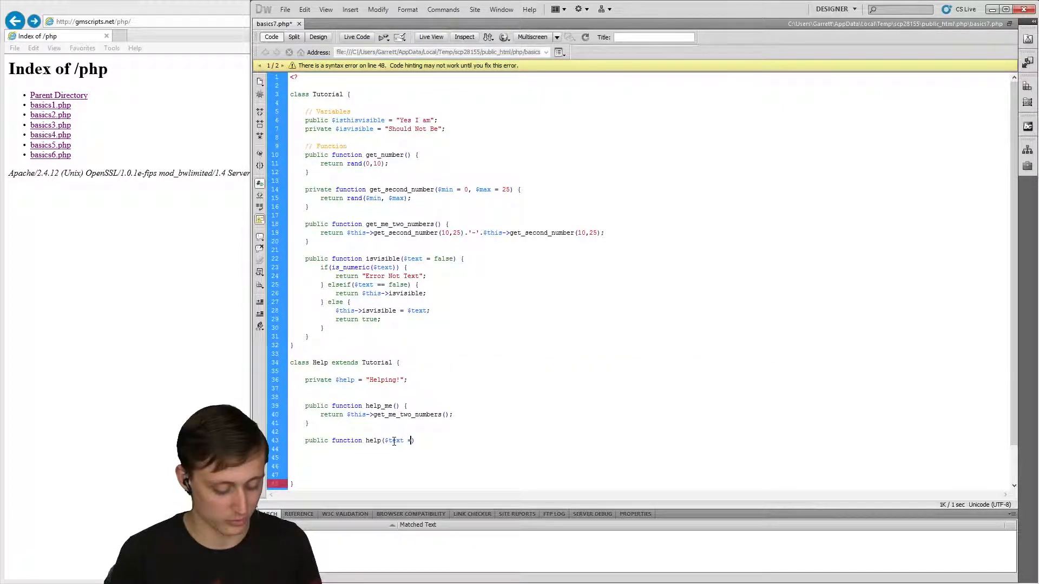
text(= false) {)
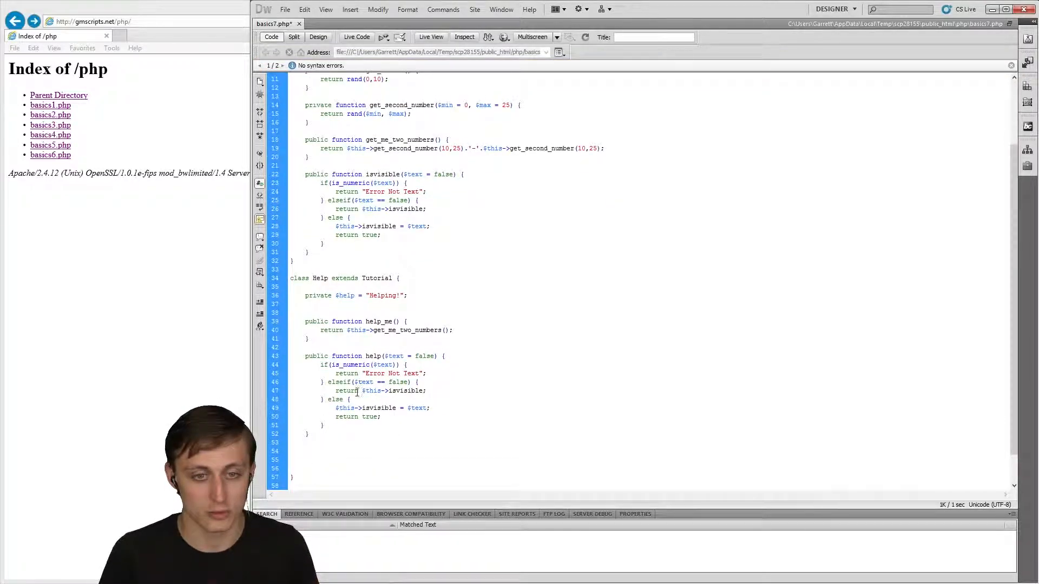
double_click(406, 391)
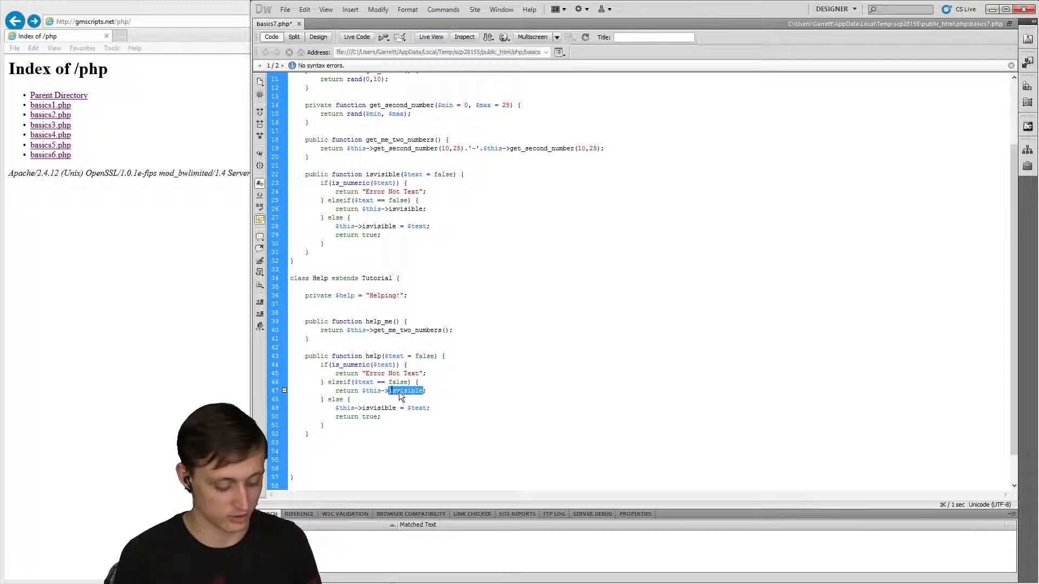
text(help)
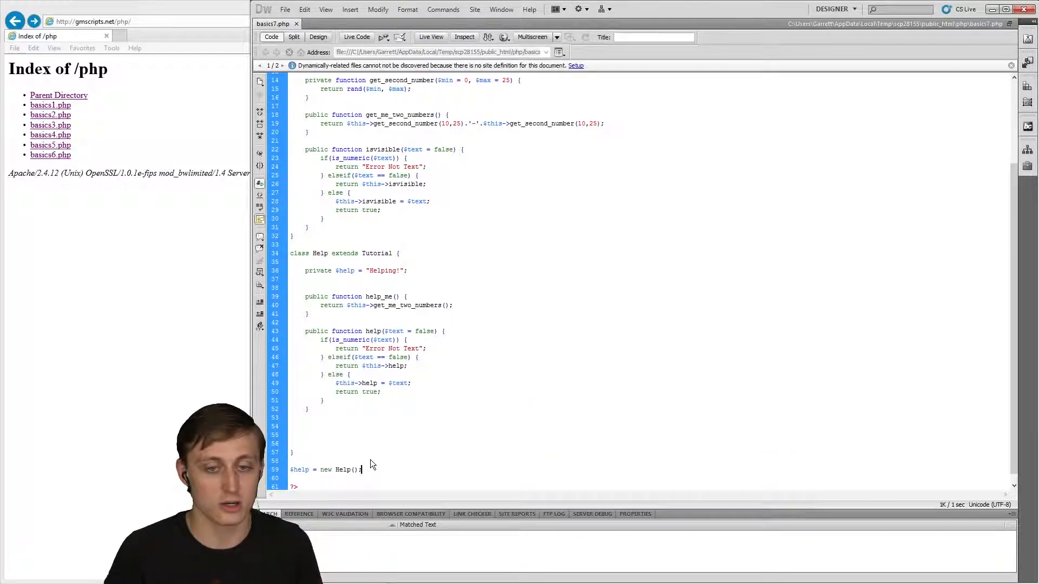
- Echo $help->help_me(), then a '<br />', then begin another echo $help-> call
text(echo $)
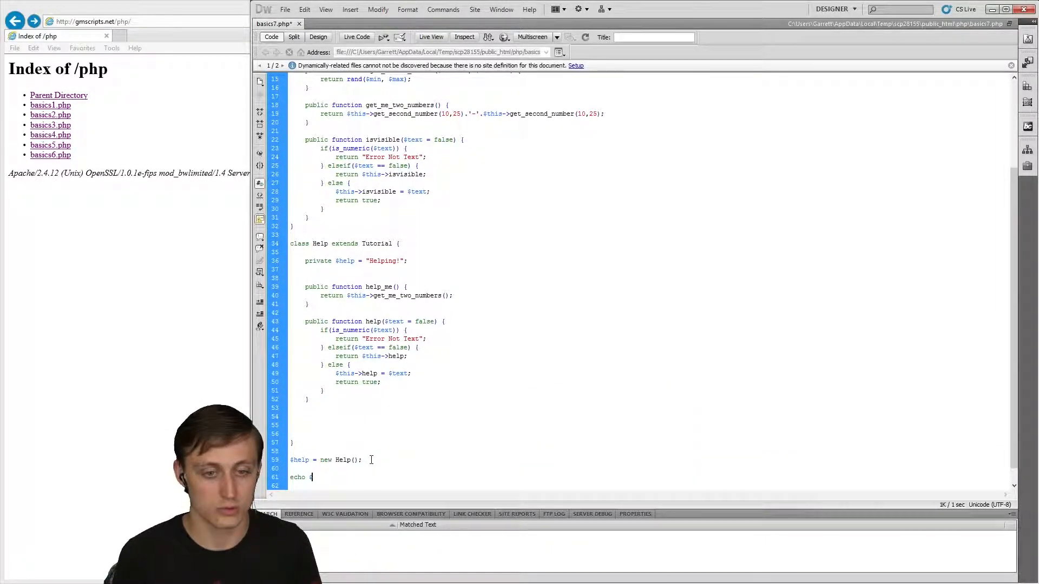
text($help->)
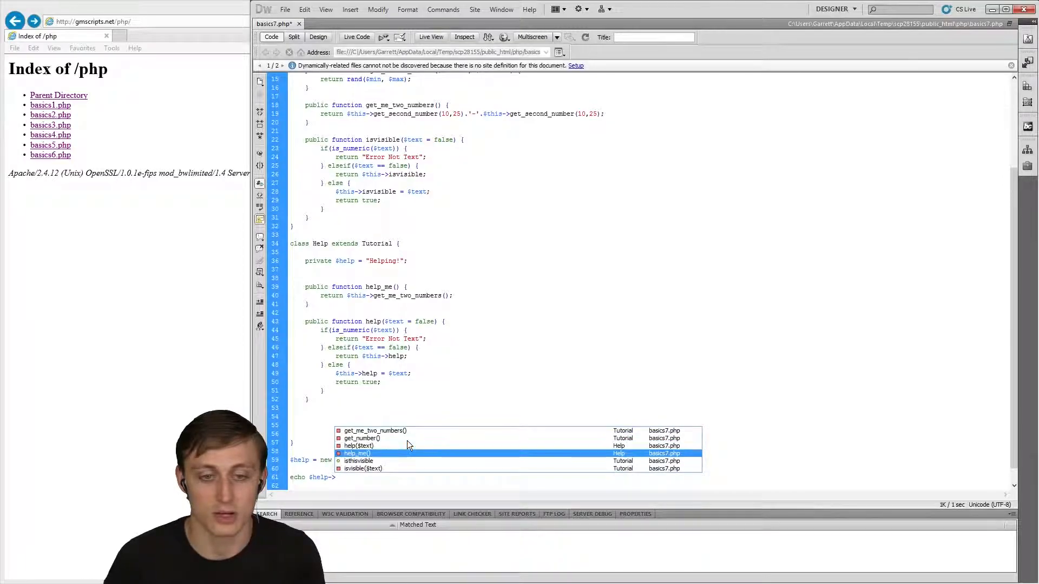
click(357, 454)
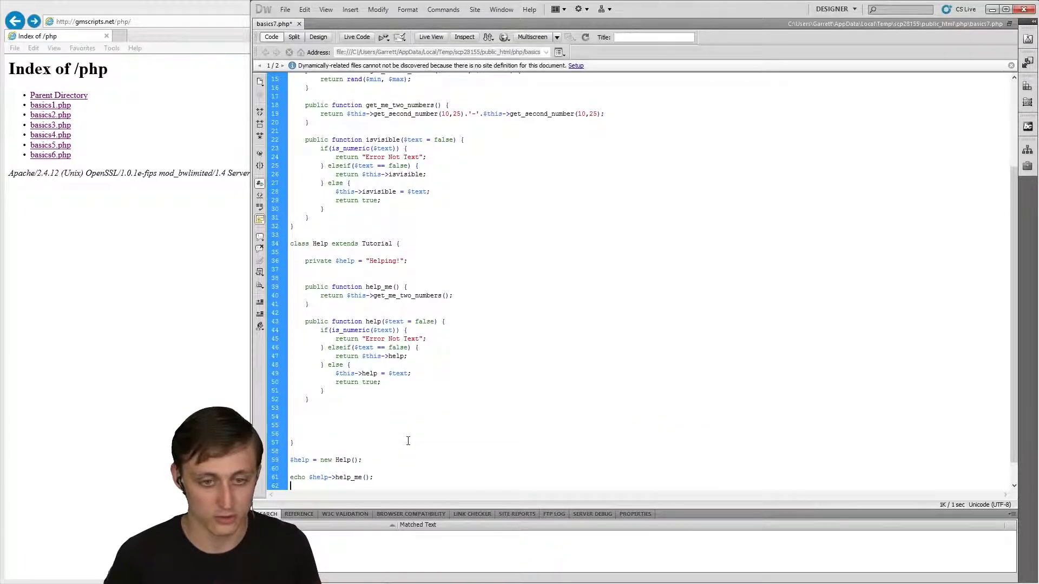
text(echo)
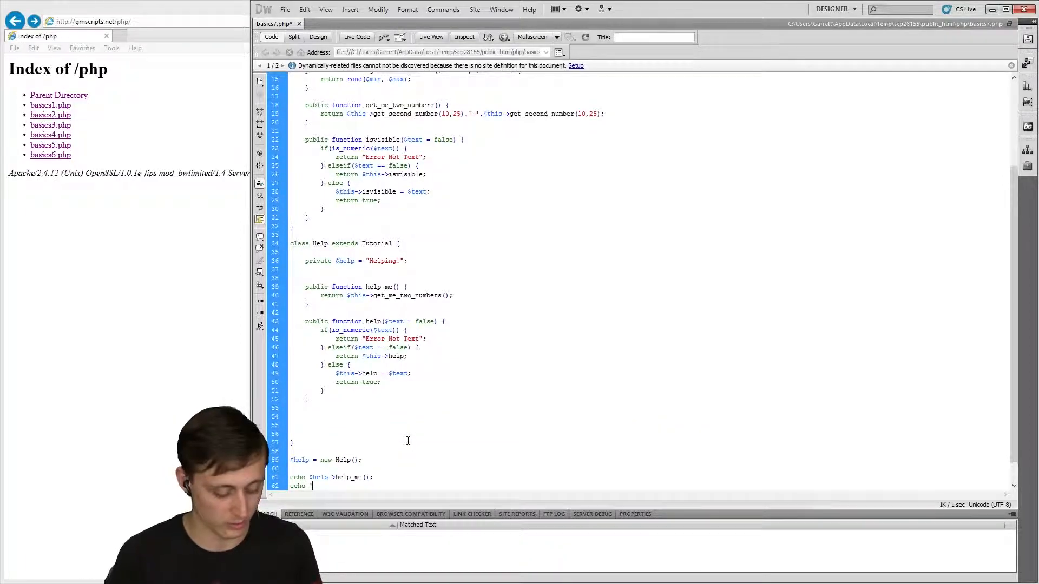
text('<br />';)
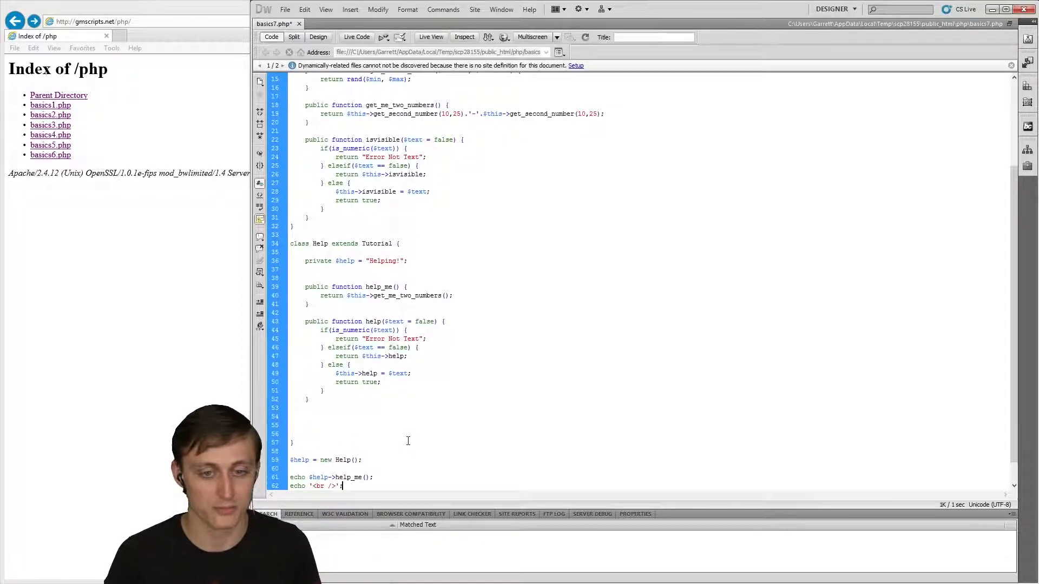
text(echo)
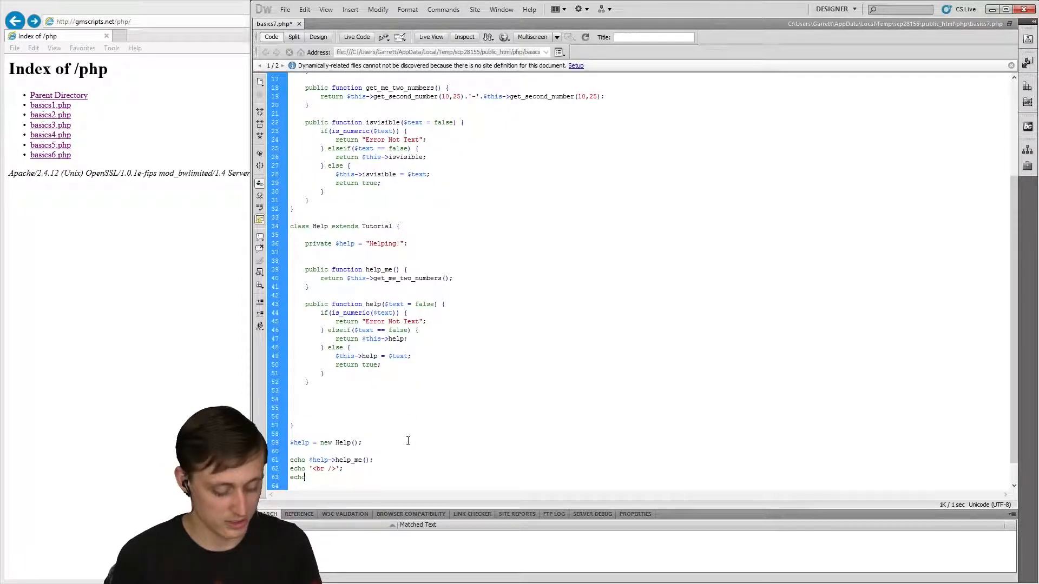
text($help)
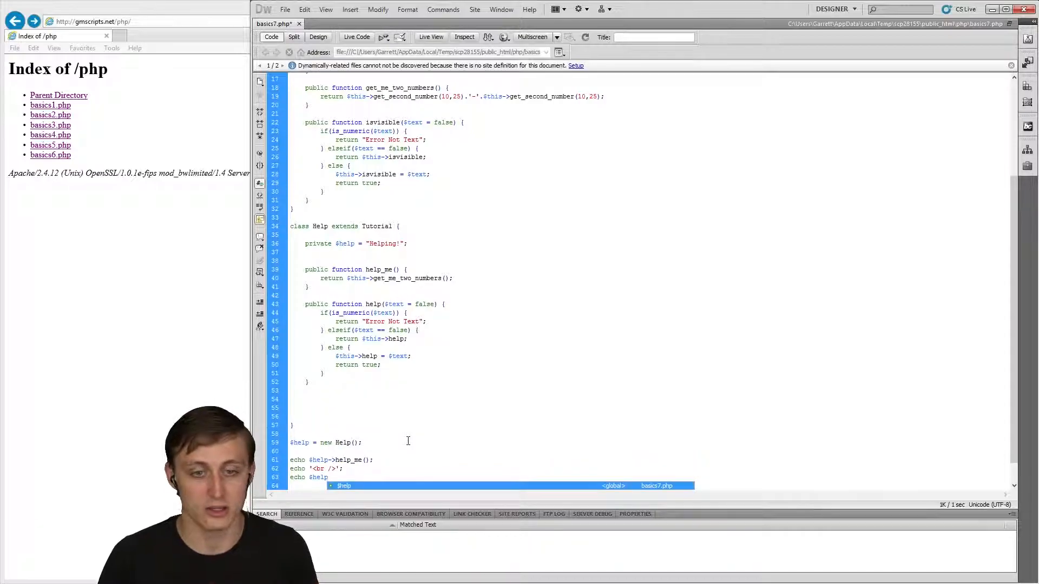
text(->)
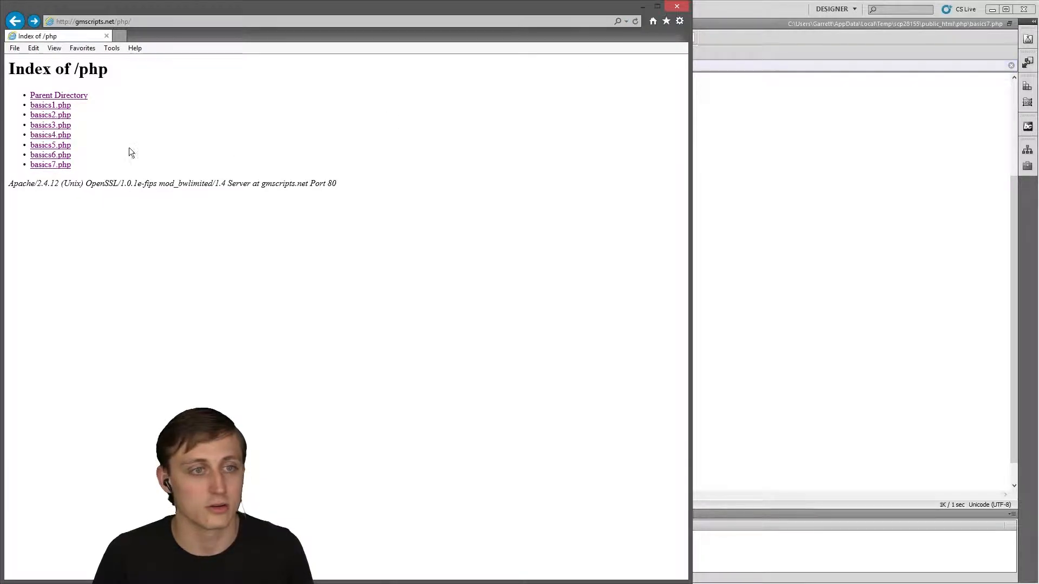
- Load basics7.php in Internet Explorer to see the 15-12 and Helping! output
click(49, 164)
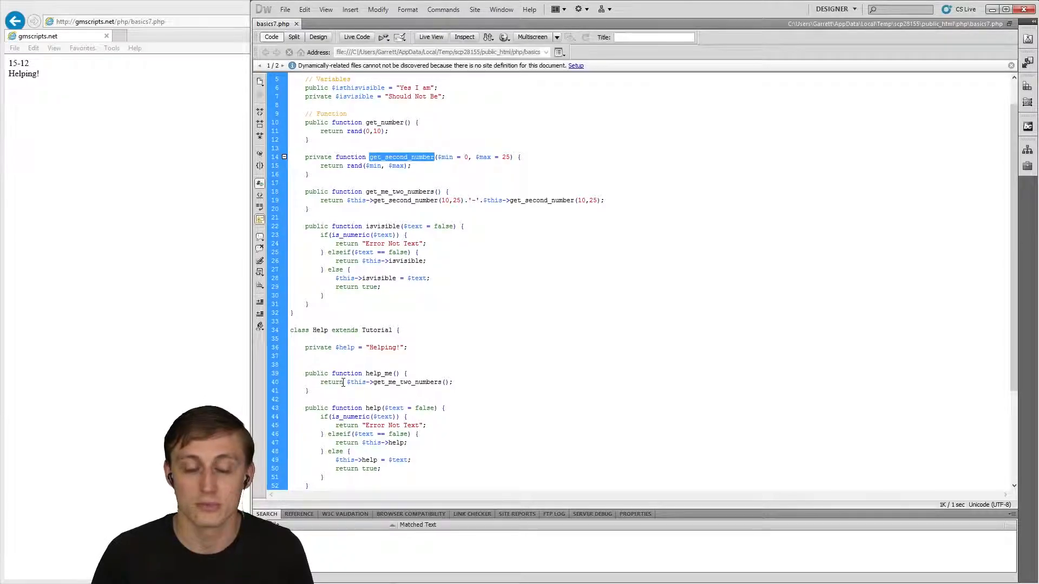
- Scroll the code and open a blank line below the private $help property
click(405, 200)
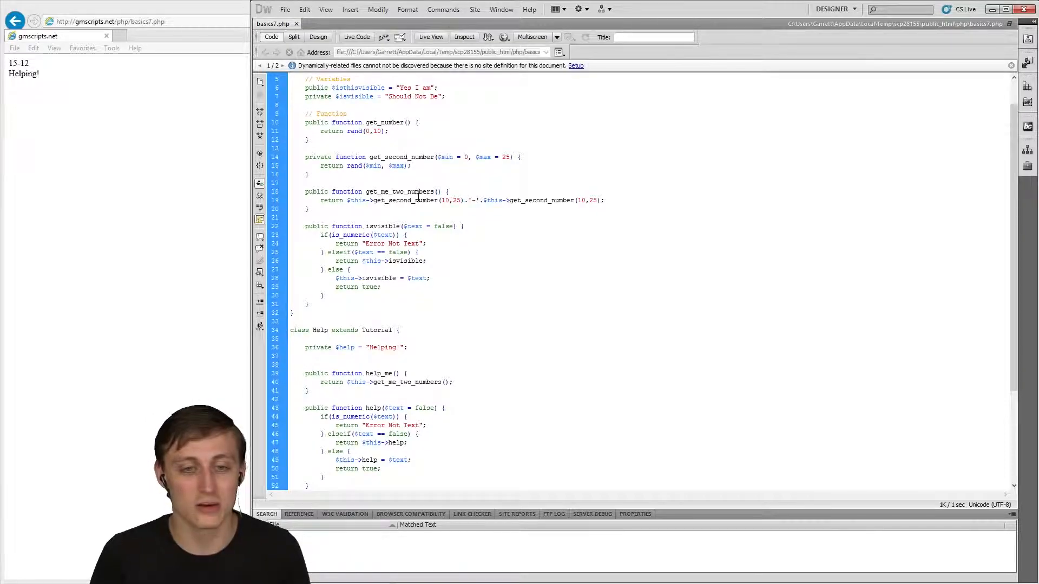
scroll(down, 3)
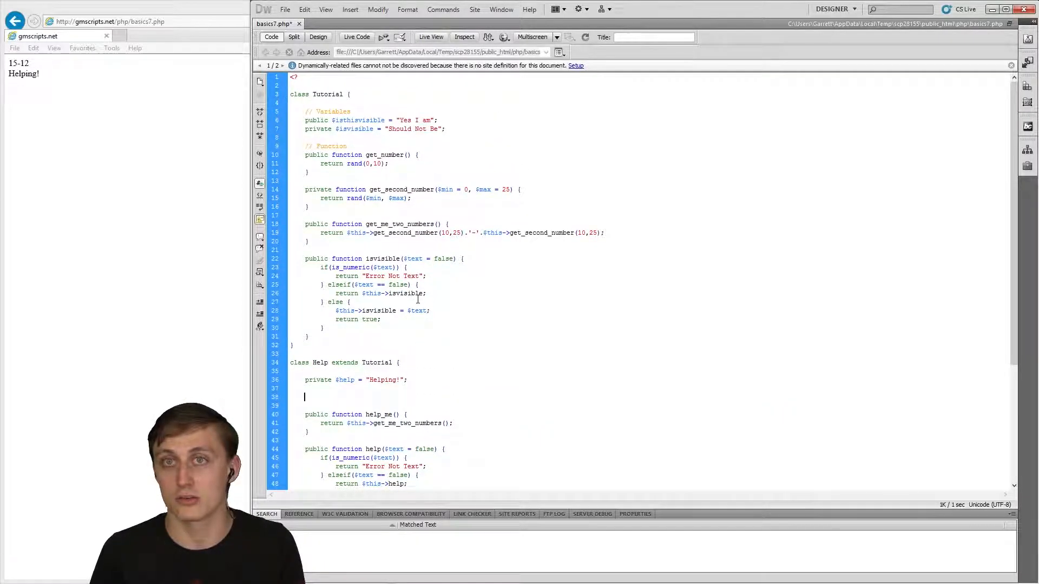
scroll(down, 3)
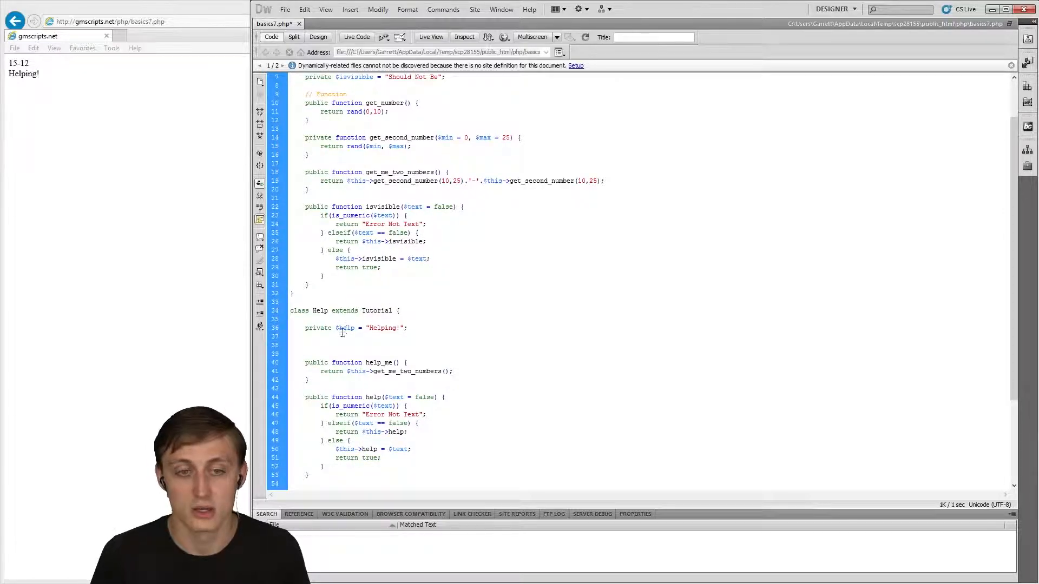
- Add an empty public function __construct() { } below the $help property, fixing the mistyped name
text({)
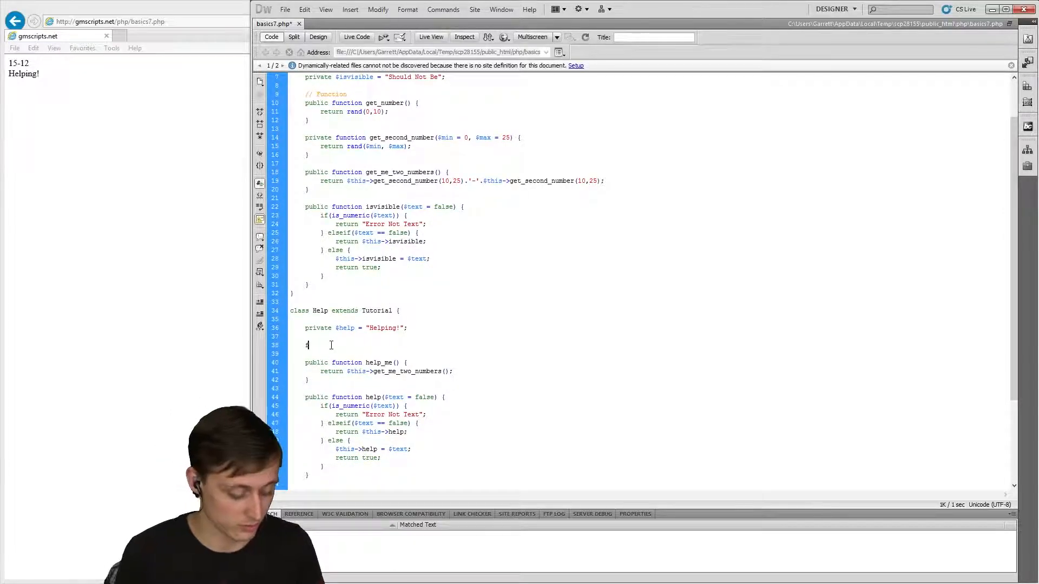
text(function)
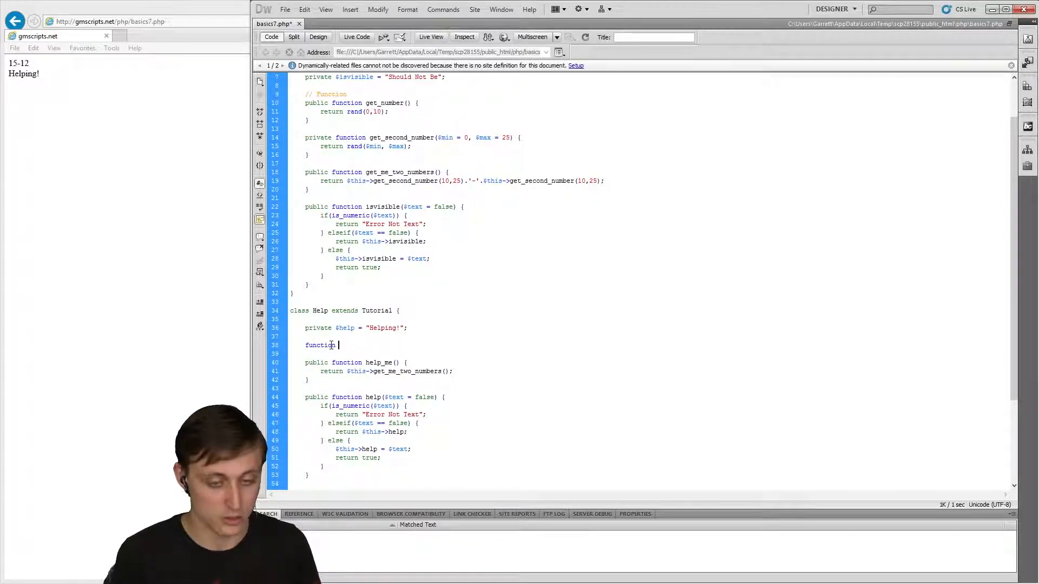
text(___cons)
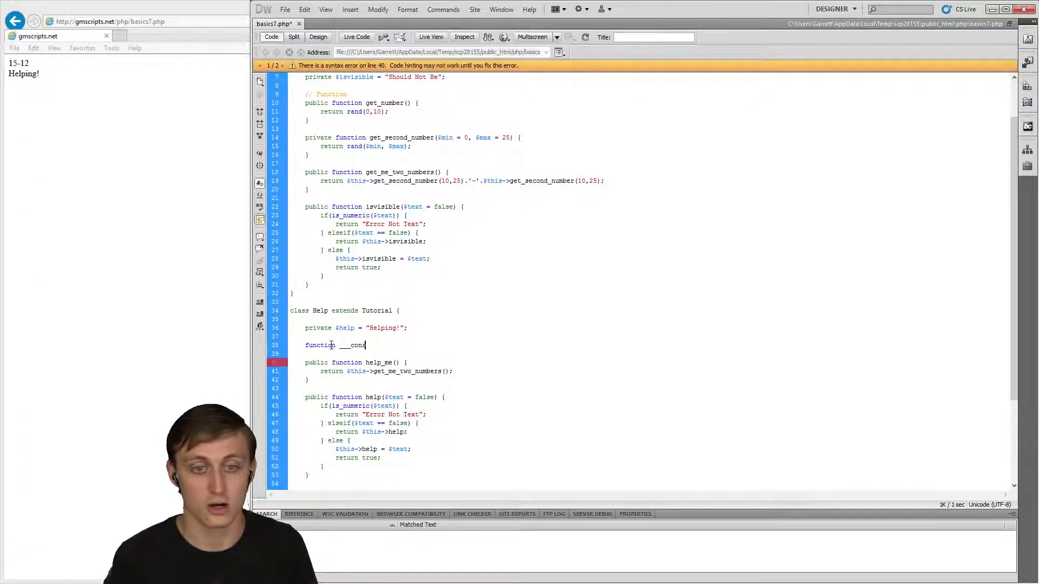
key(Backspace)
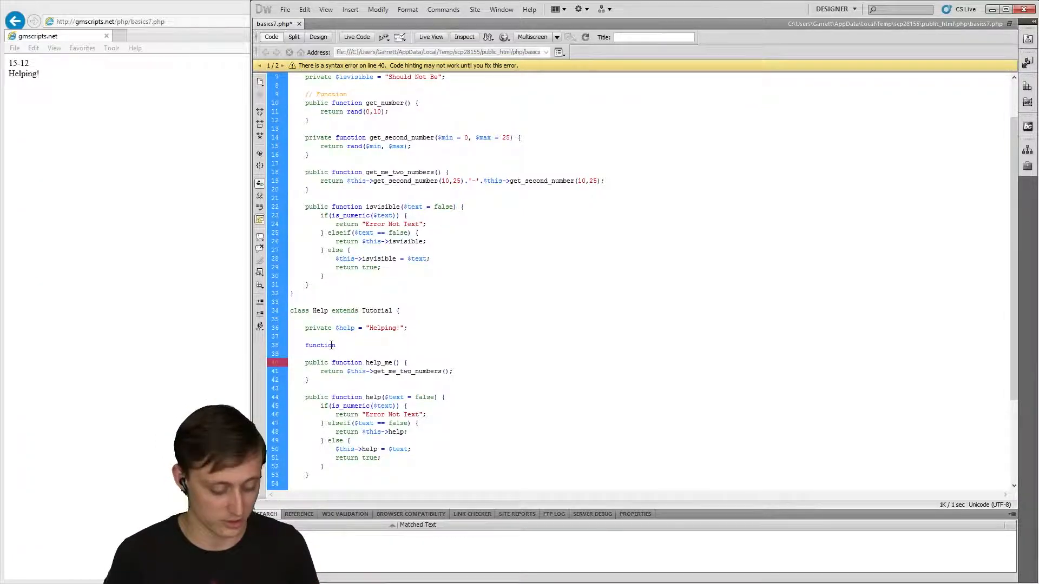
text(__construc)
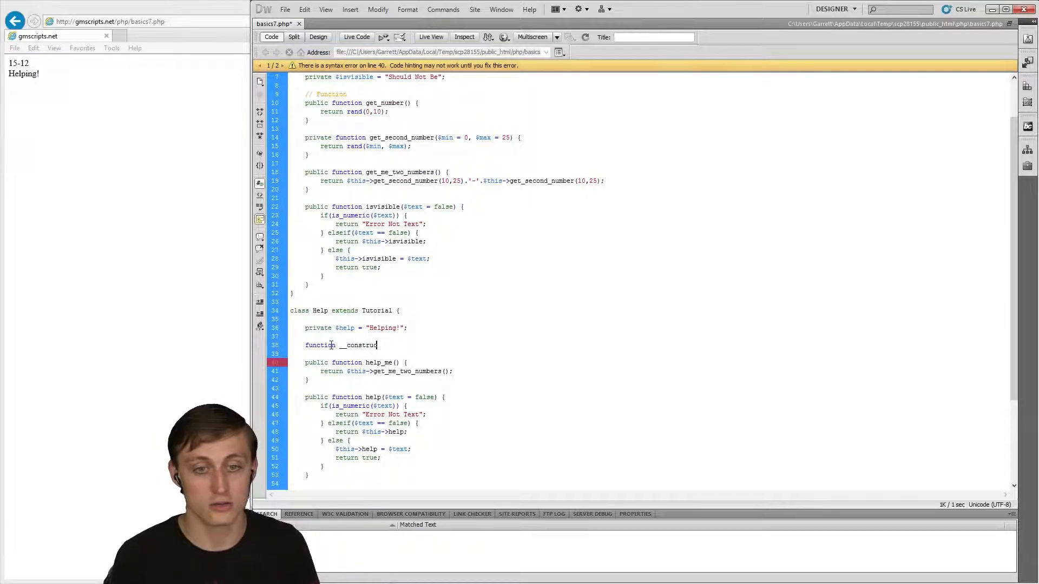
text(t() {)
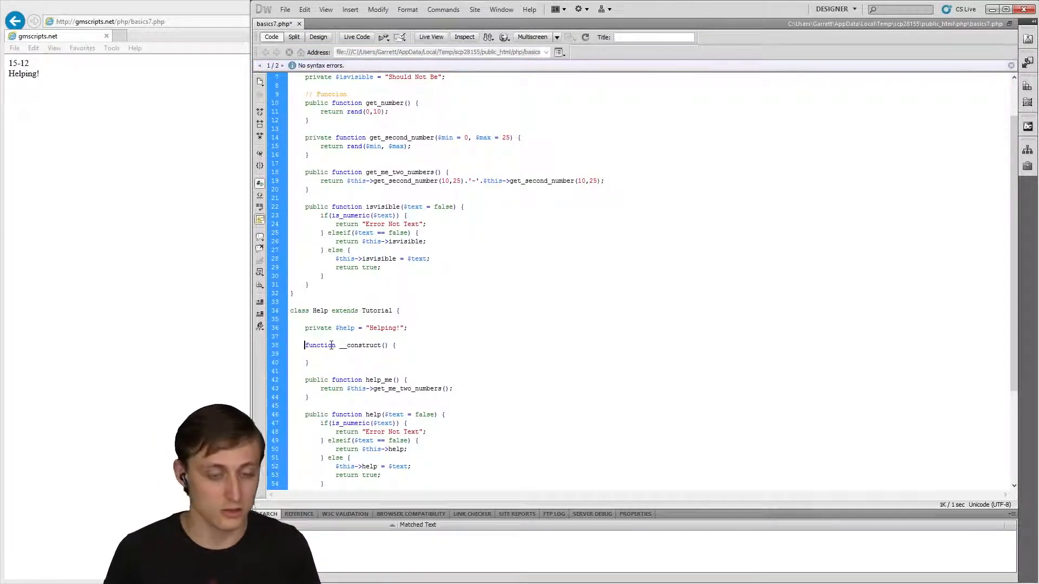
text(public)
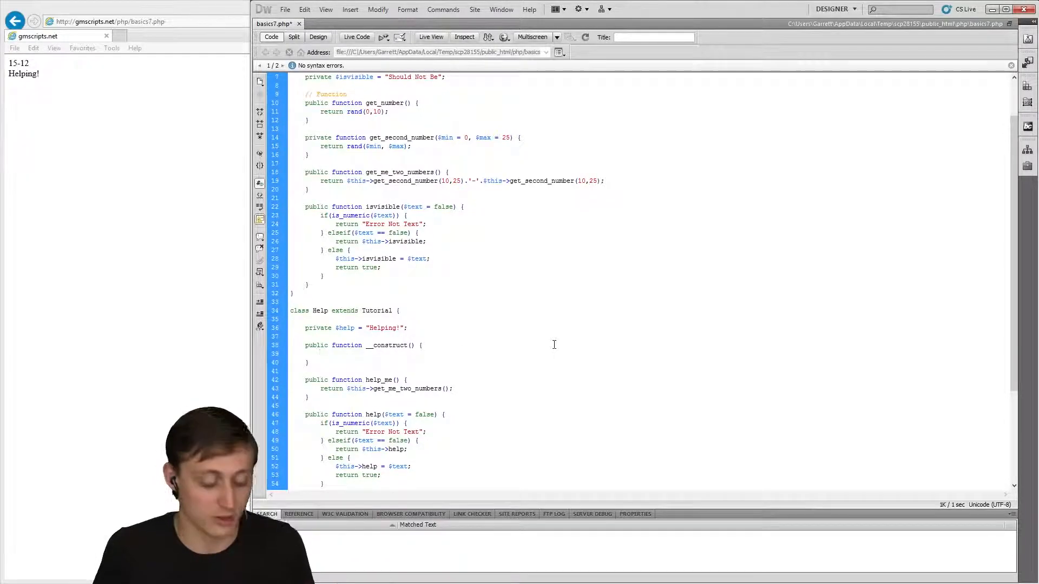
- Inside __construct, write if(!empty($help_text)) { $this->help = $help_text; }
text($this)
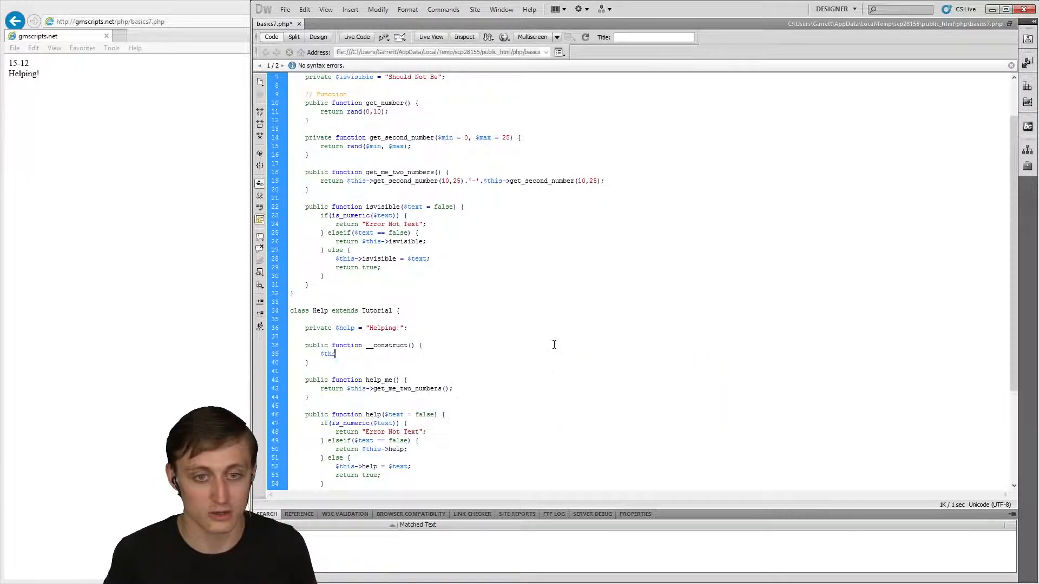
text(if($)
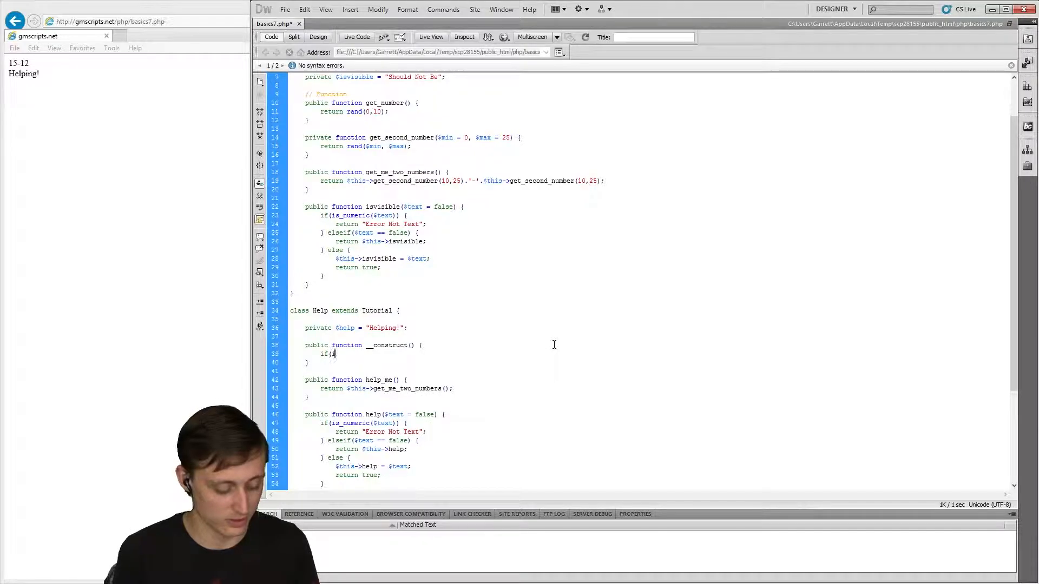
text(isset($)
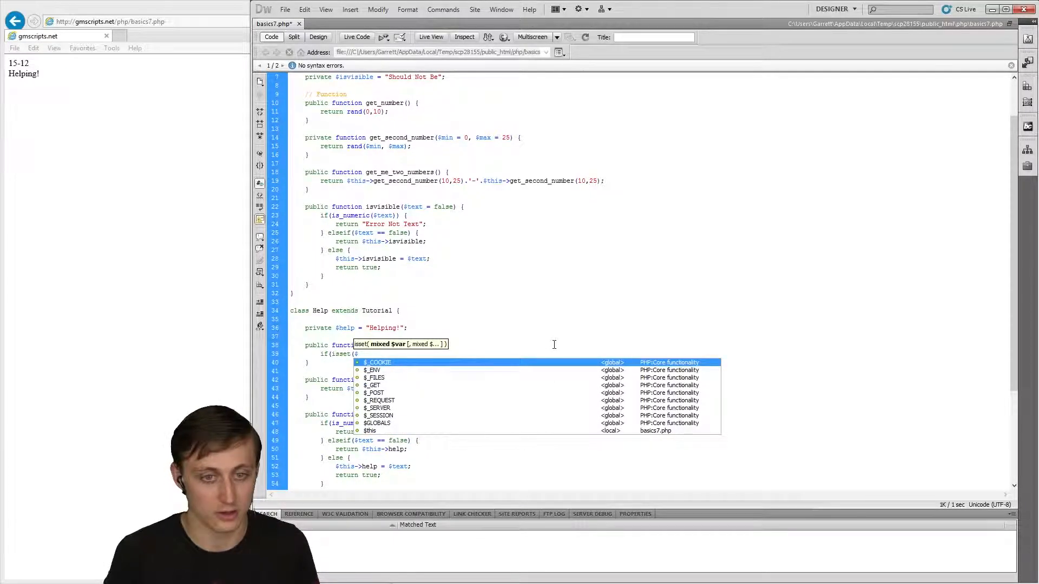
text(help)
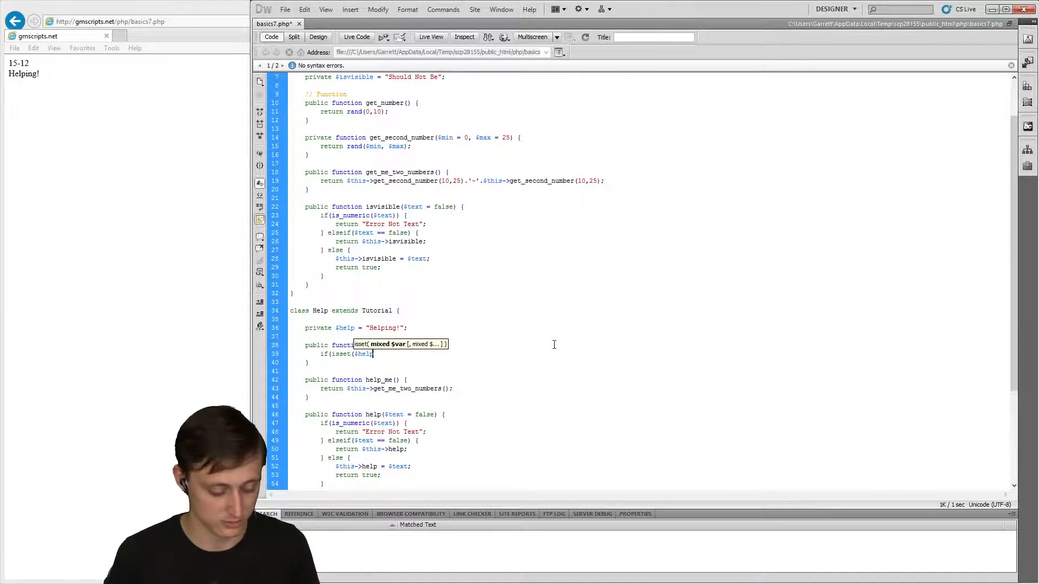
text(_text)
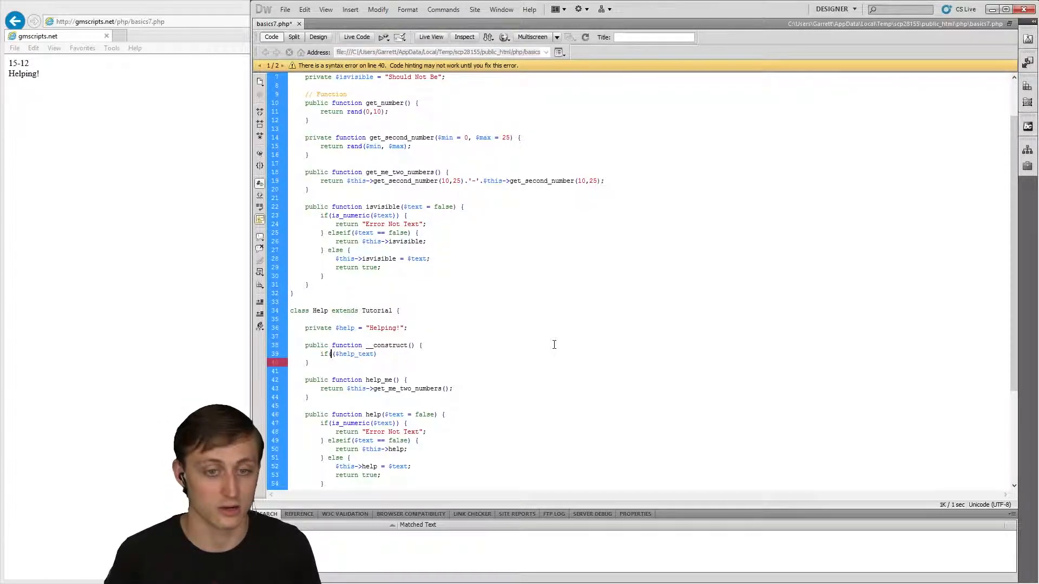
text(empty)
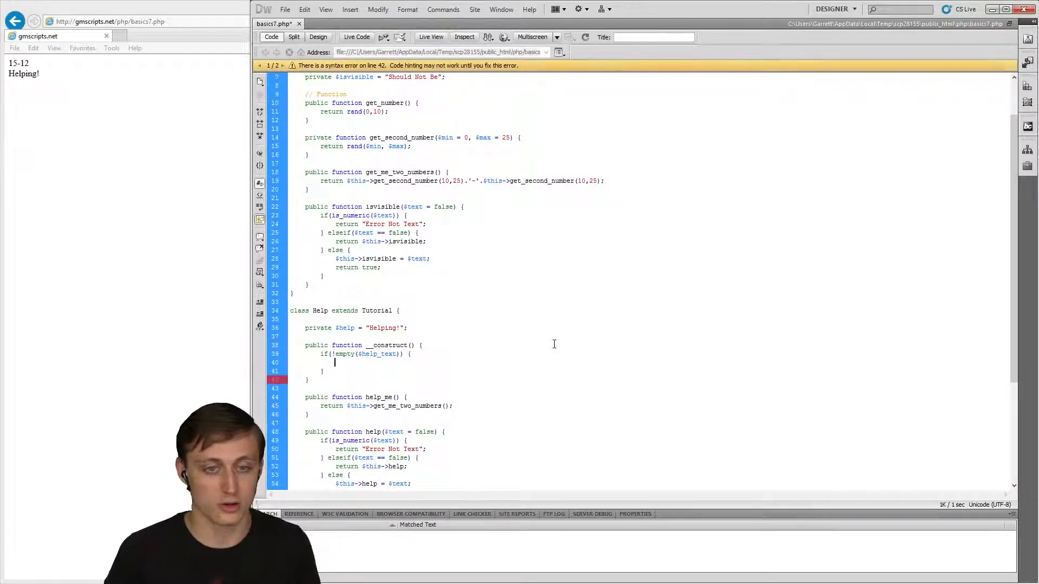
text($this->help =)
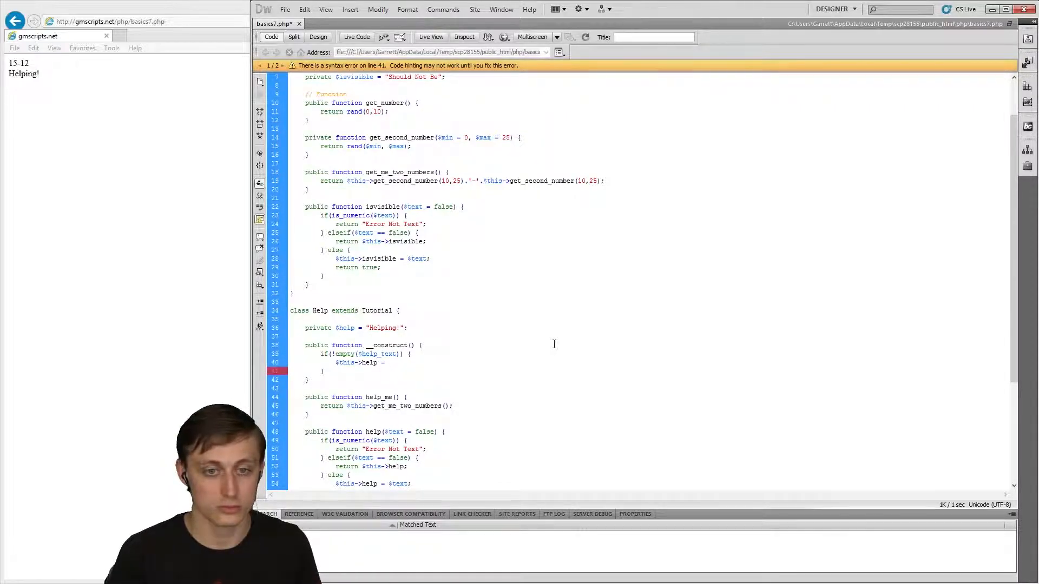
text($help_text;)
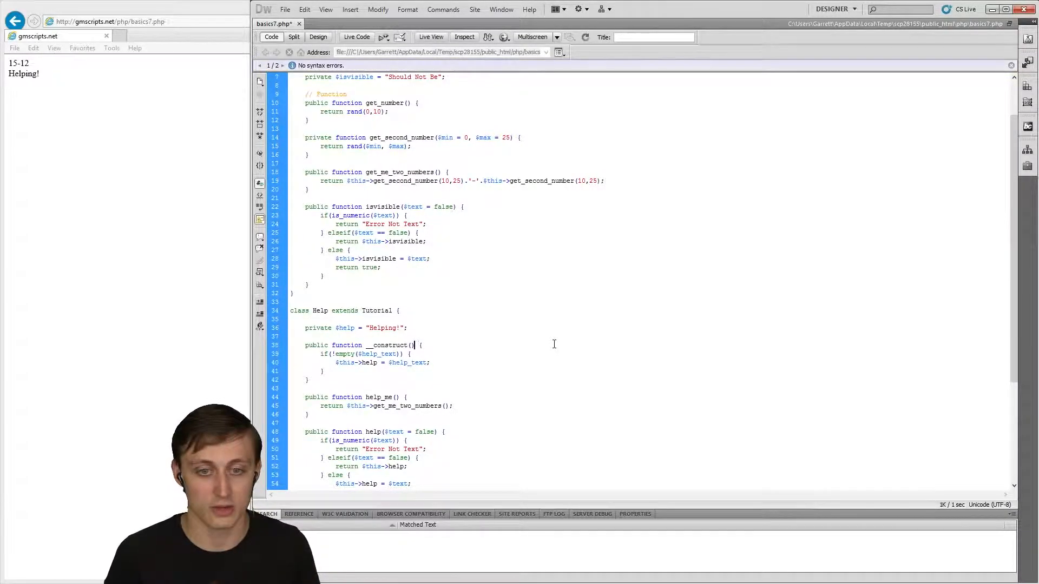
- Add parameters $help_text = "" and $visible_text = "" to the __construct signature
text($hel)
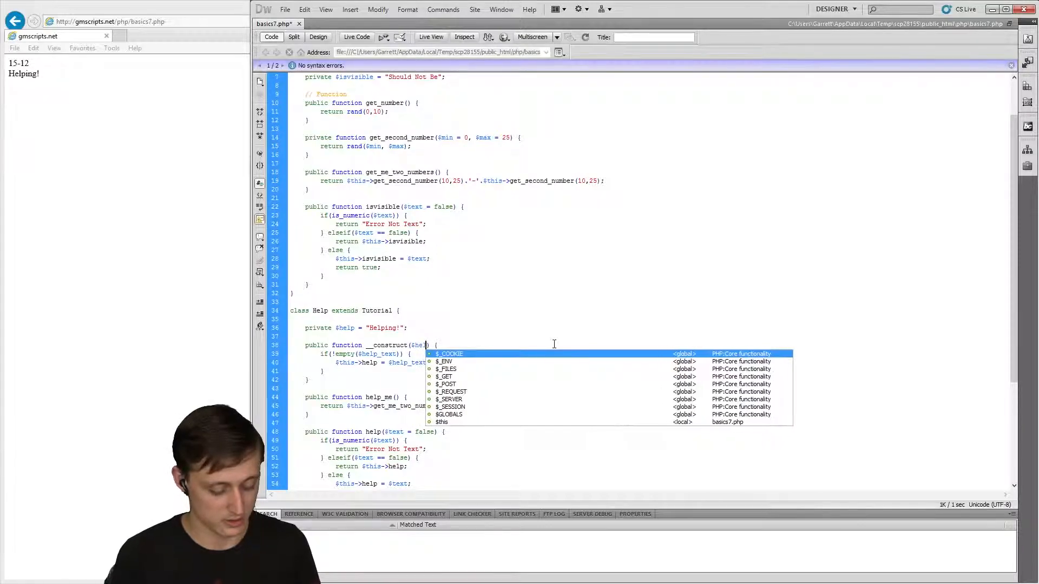
key(Escape)
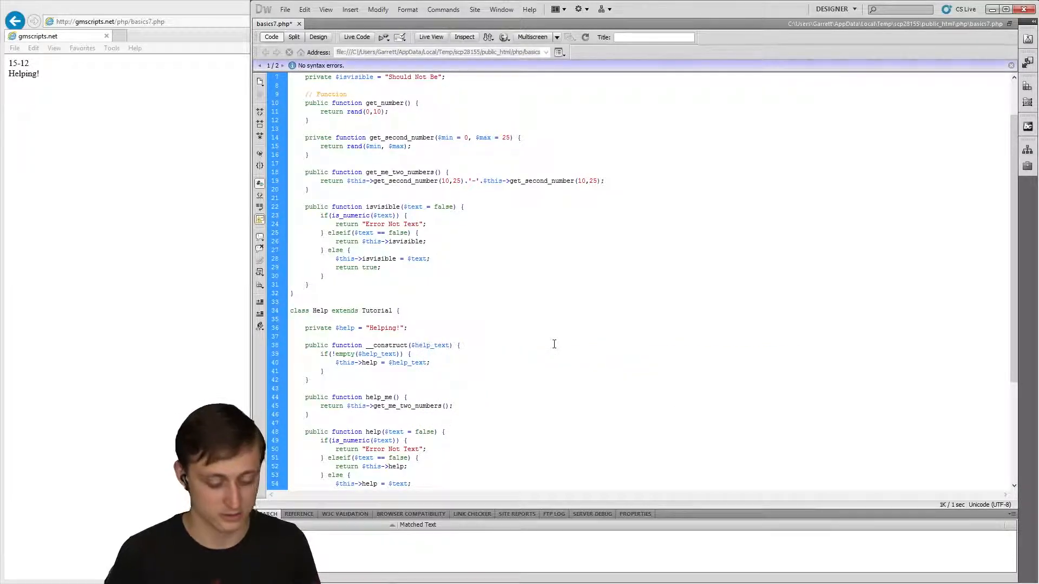
text(= "")
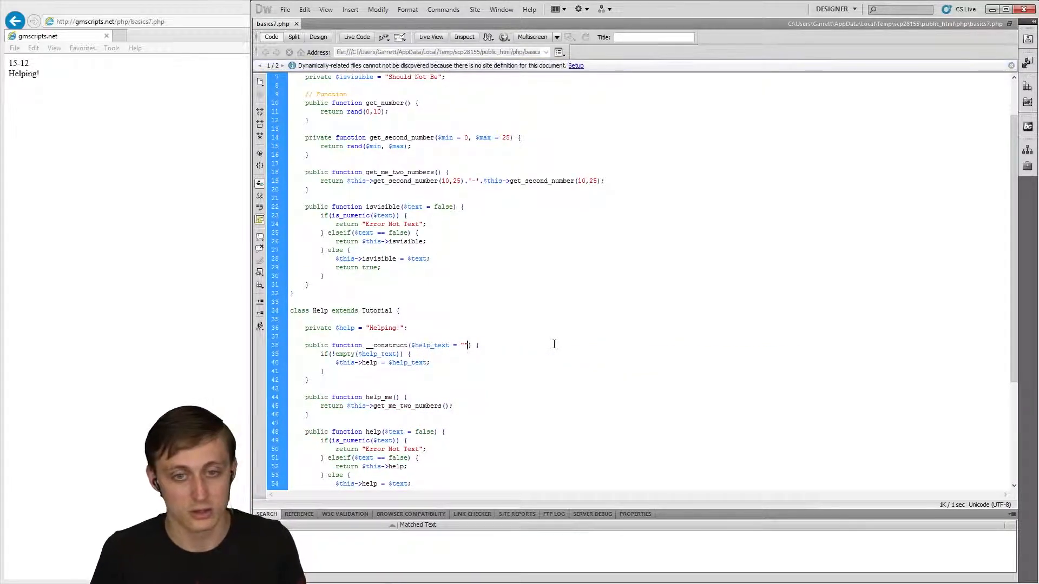
text(, $visible_tex)
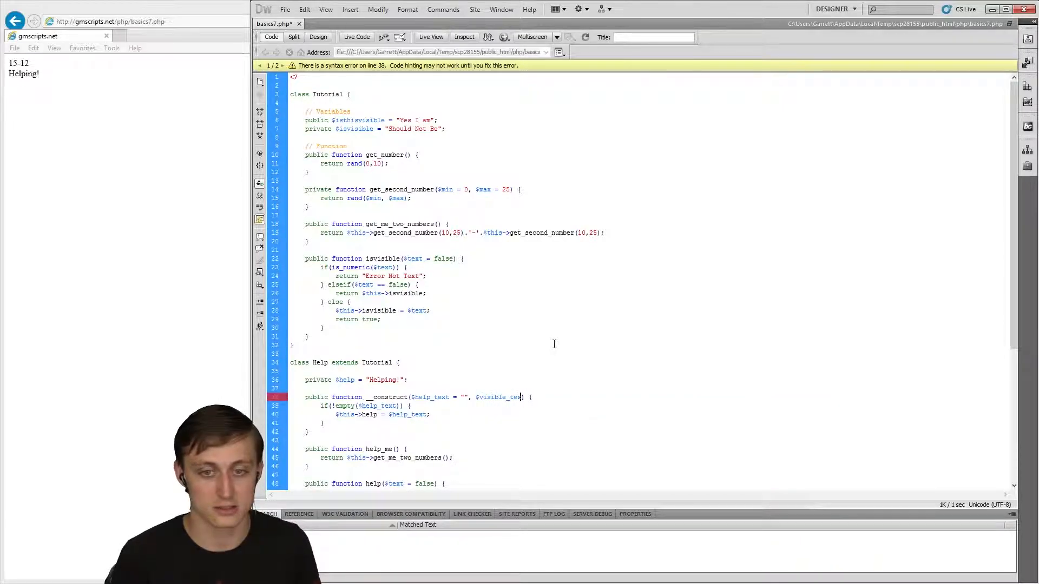
text(= "")
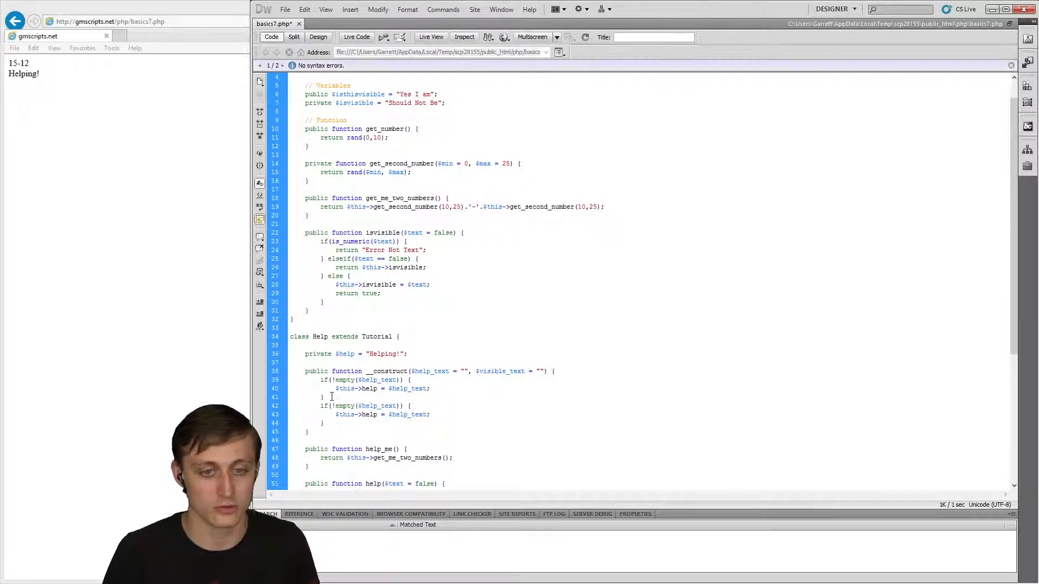
- Change the copied block to check $visible_text and assign it to $this->isvisible
double_click(502, 372)
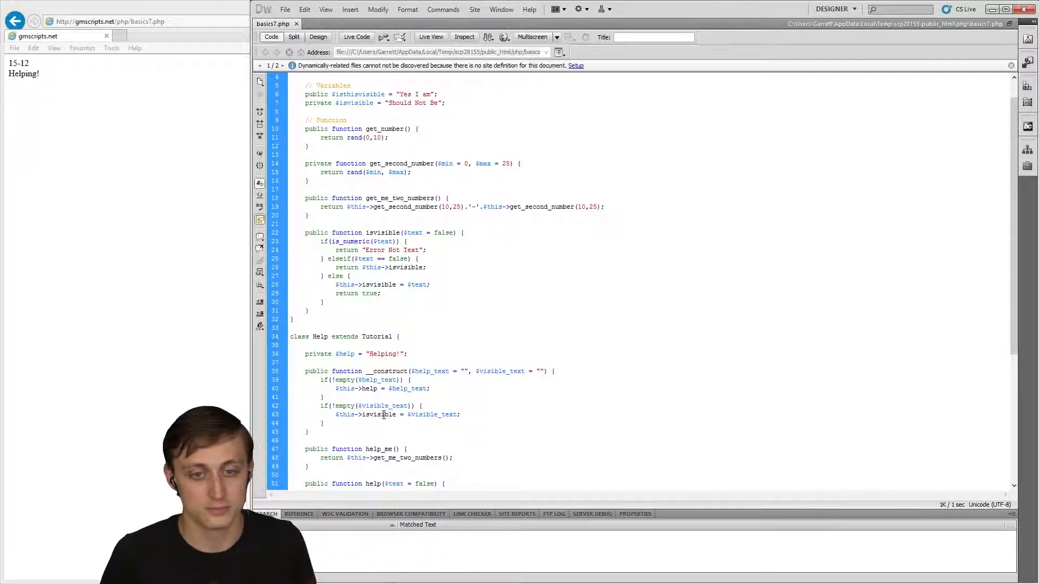
scroll(down, 3)
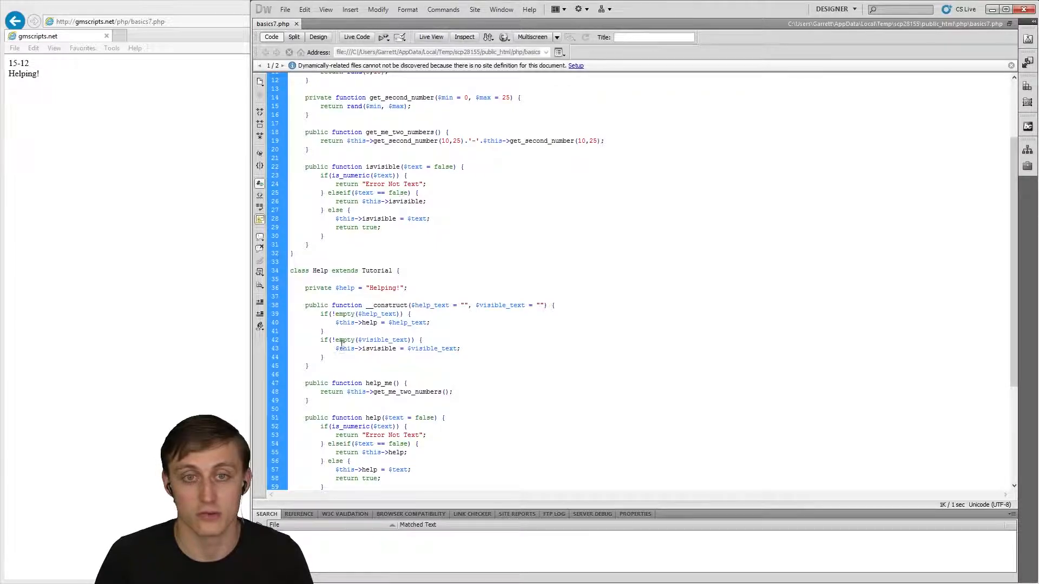
scroll(down, 3)
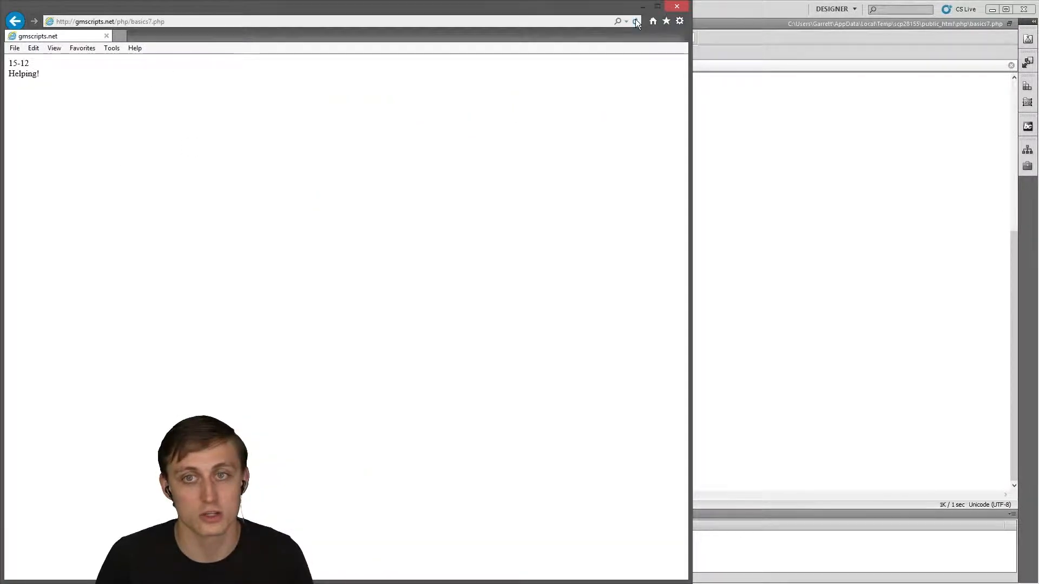
- Reload basics7.php in the browser, now printing 23-11, Helping! and Should Not Be
click(635, 21)
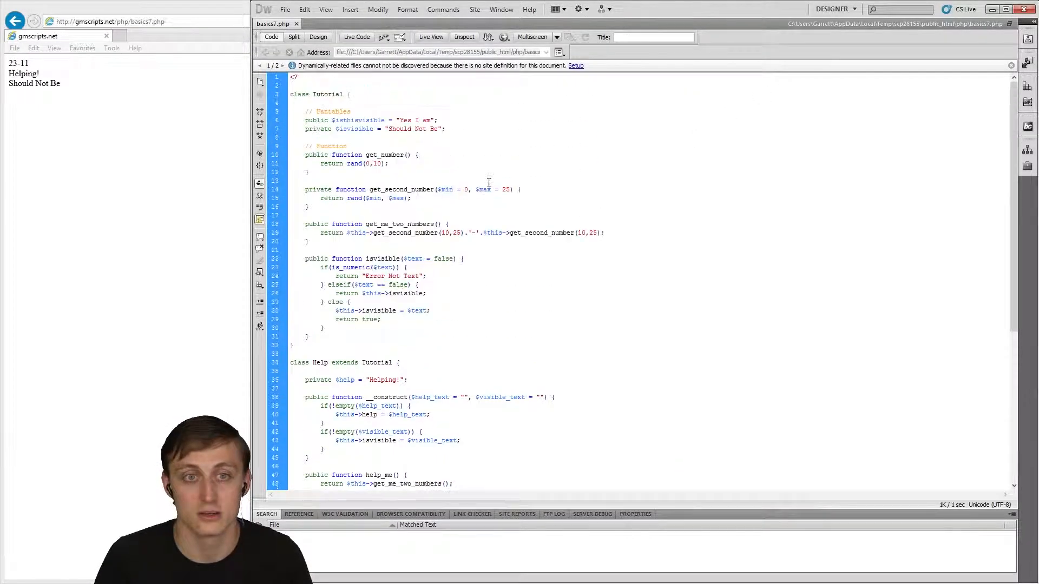
scroll(down, 3)
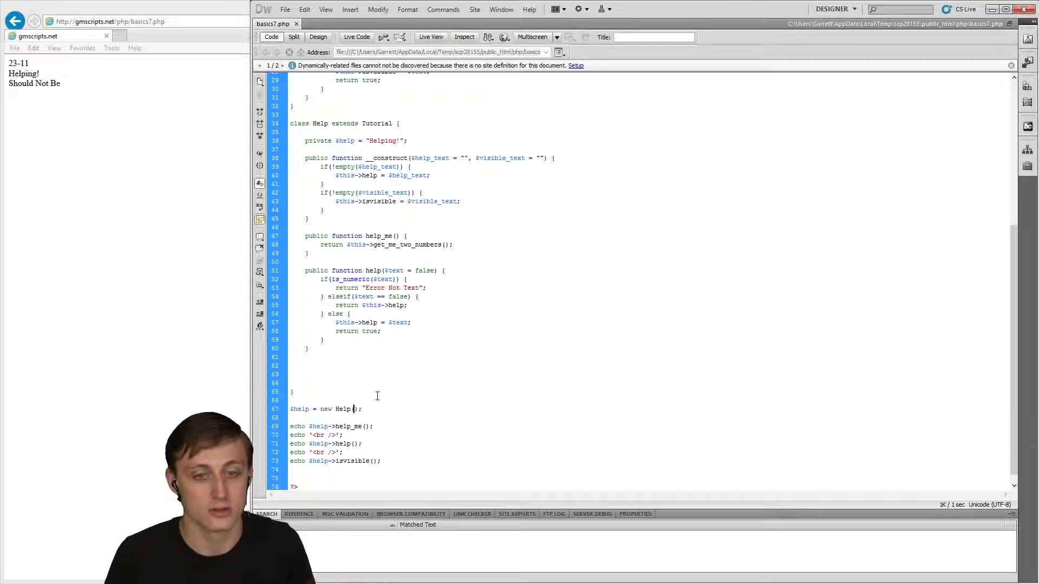
- Pass the string "Helping Away!" as the argument of new Help()
text("")
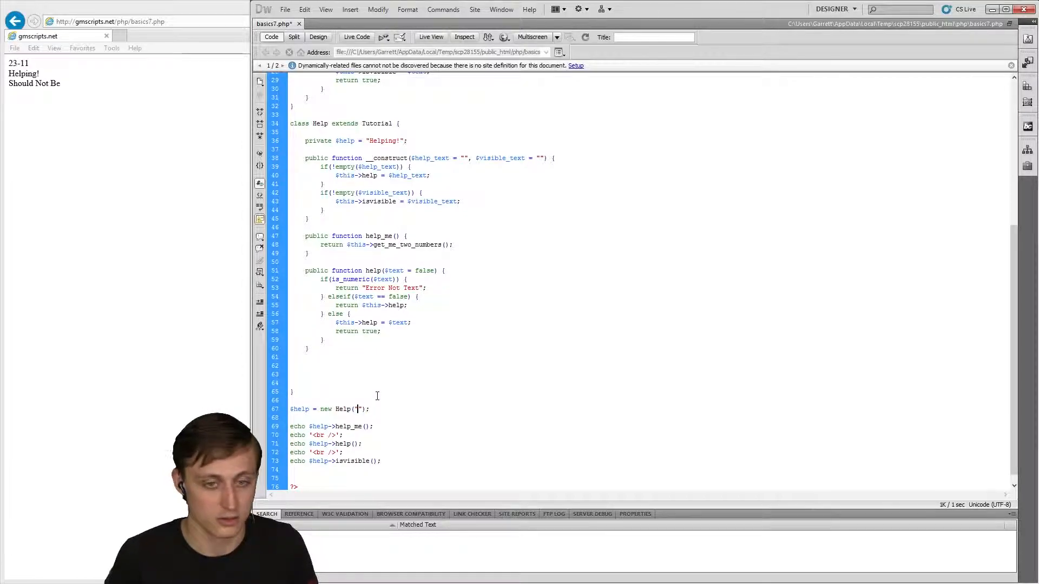
text(Helping A)
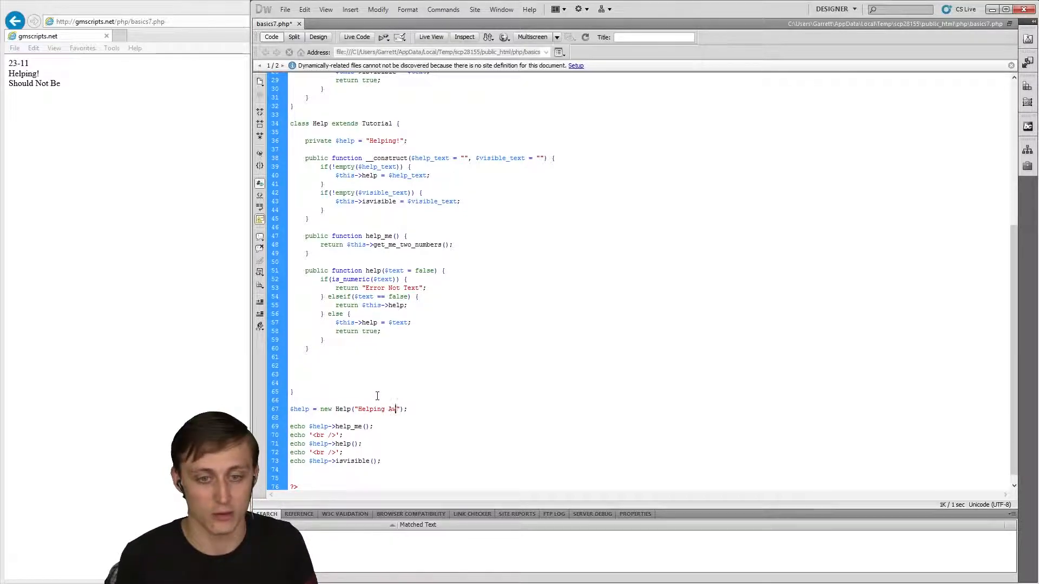
text(way!)
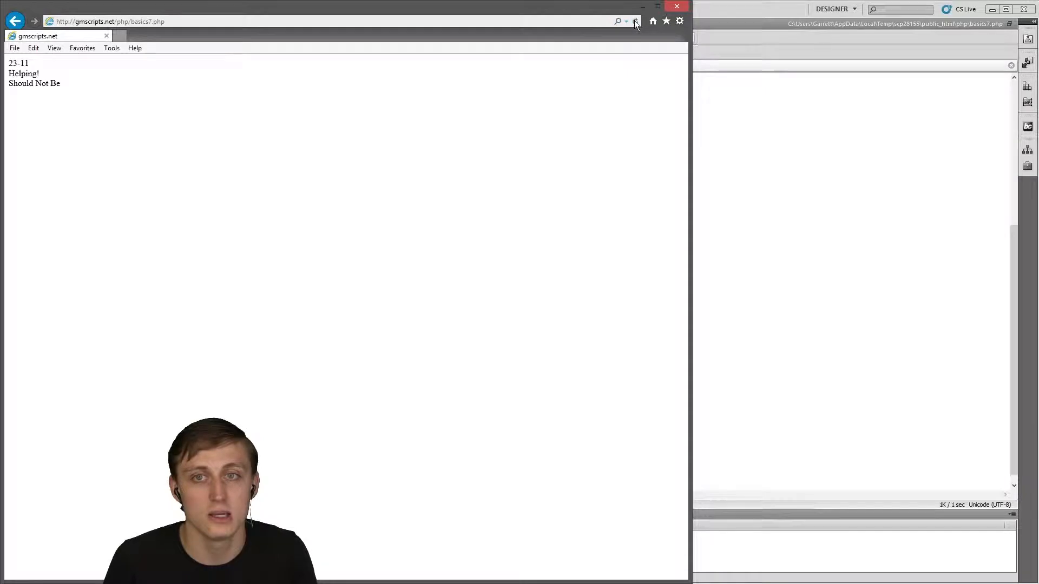
- Reload the page so the second line reads Helping Away!
click(637, 21)
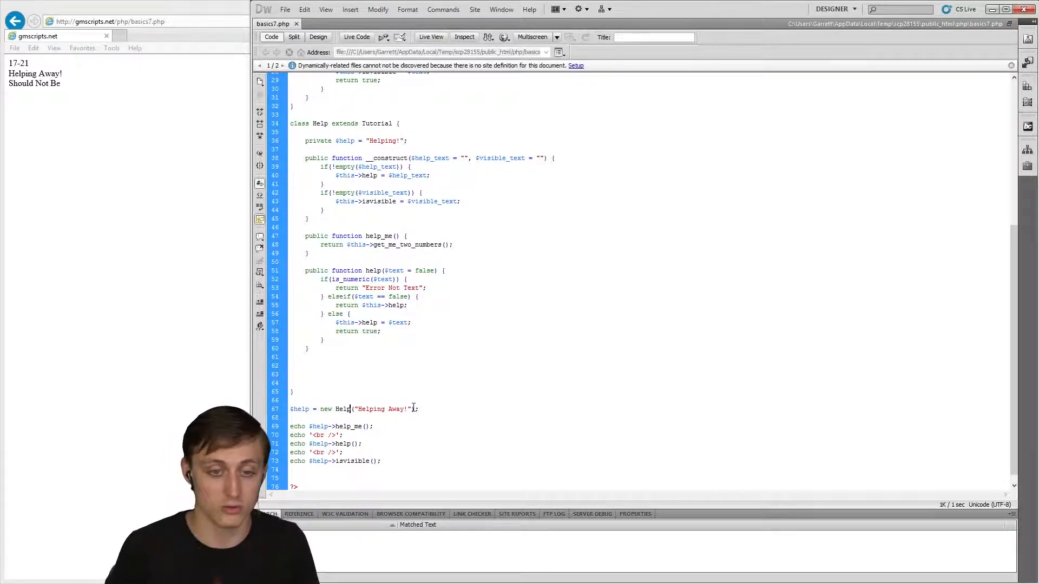
- Insert an empty "" first argument before "Helping Away!" in new Help()
text("",)
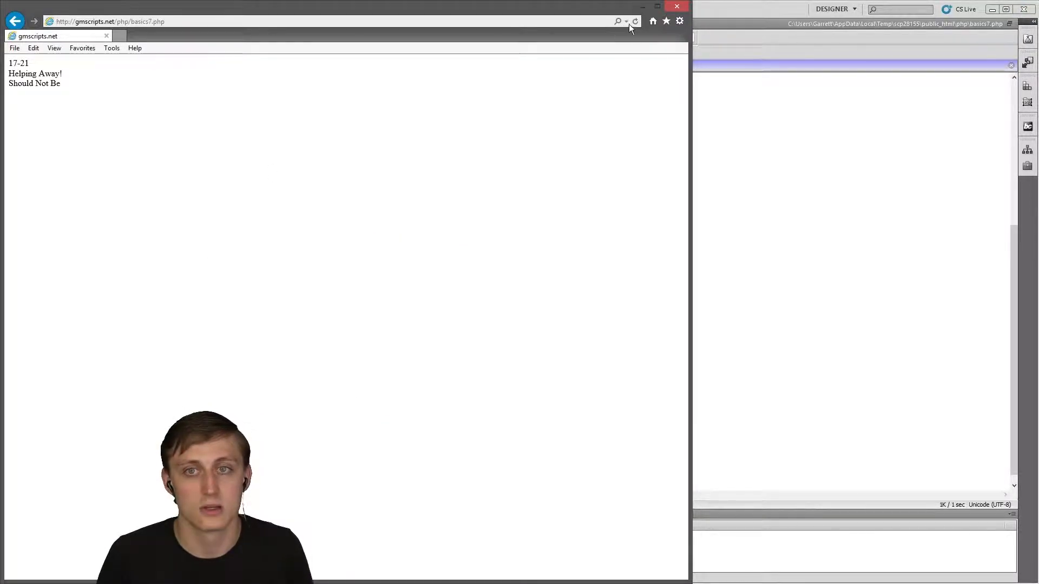
- Reload the page, which now shows 16-11, Helping! and Should Not Be
click(638, 20)
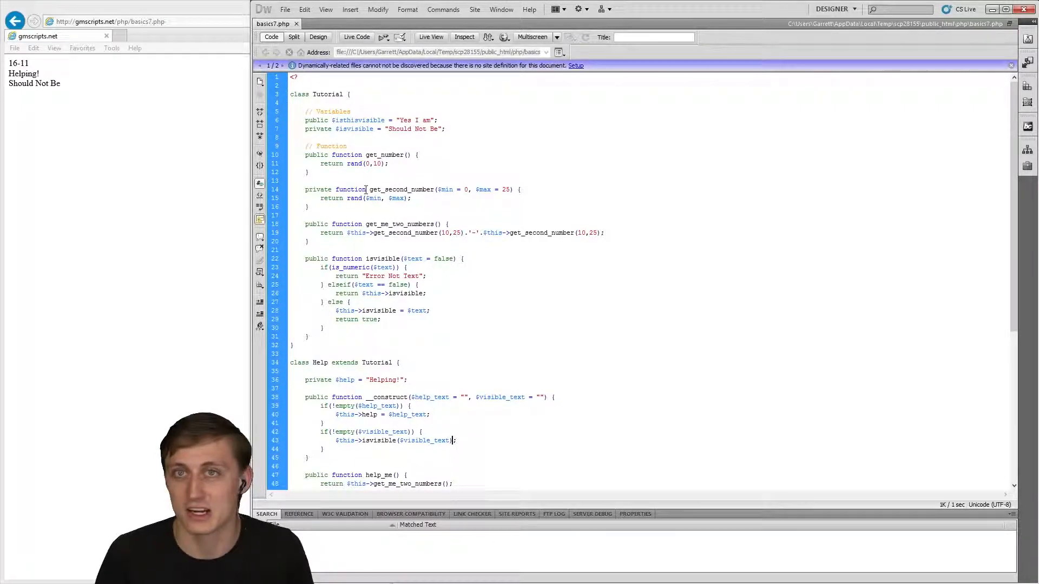
- Fill the first constructor argument with "Yeah Help" so the page prints Yeah Help then Helping Away!
scroll(down, 3)
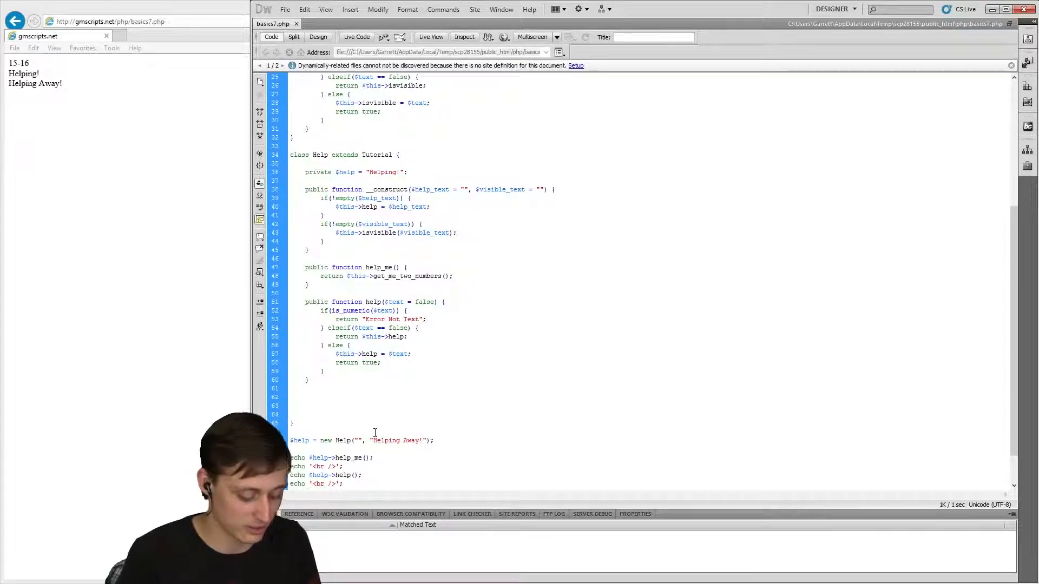
text(Yeah Help)
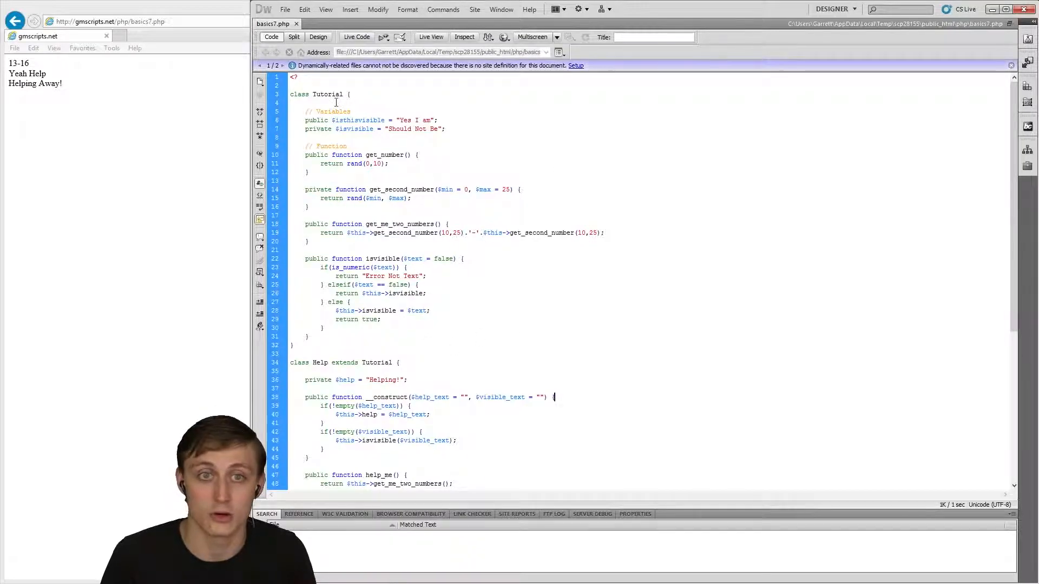
scroll(down, 3)
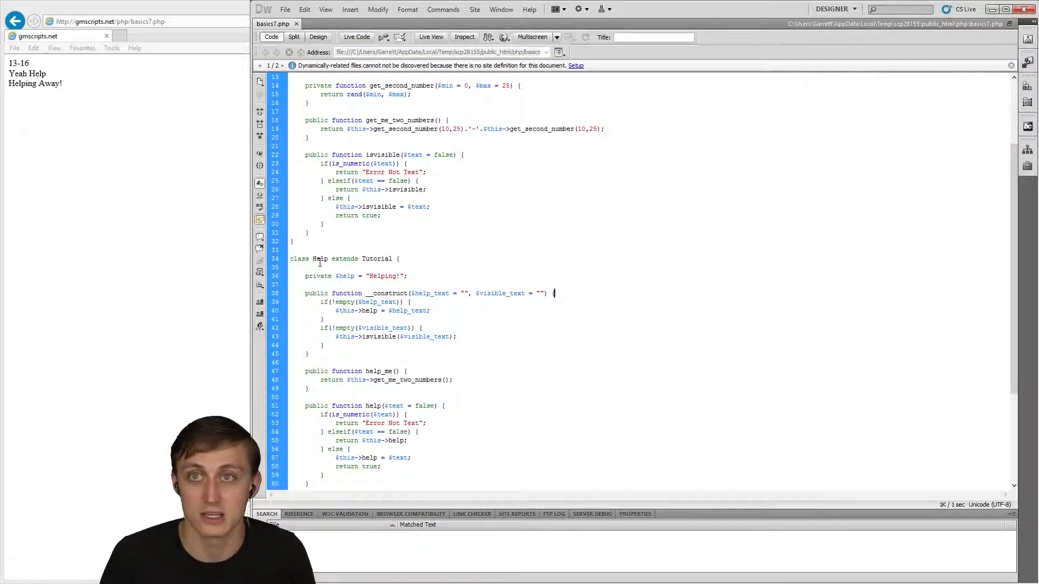
double_click(376, 259)
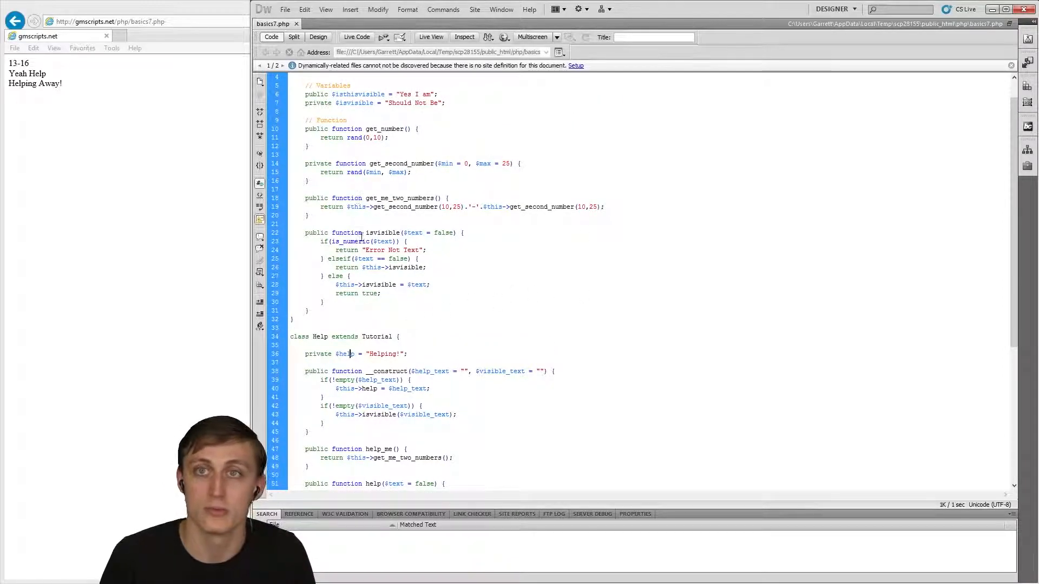
scroll(down, 3)
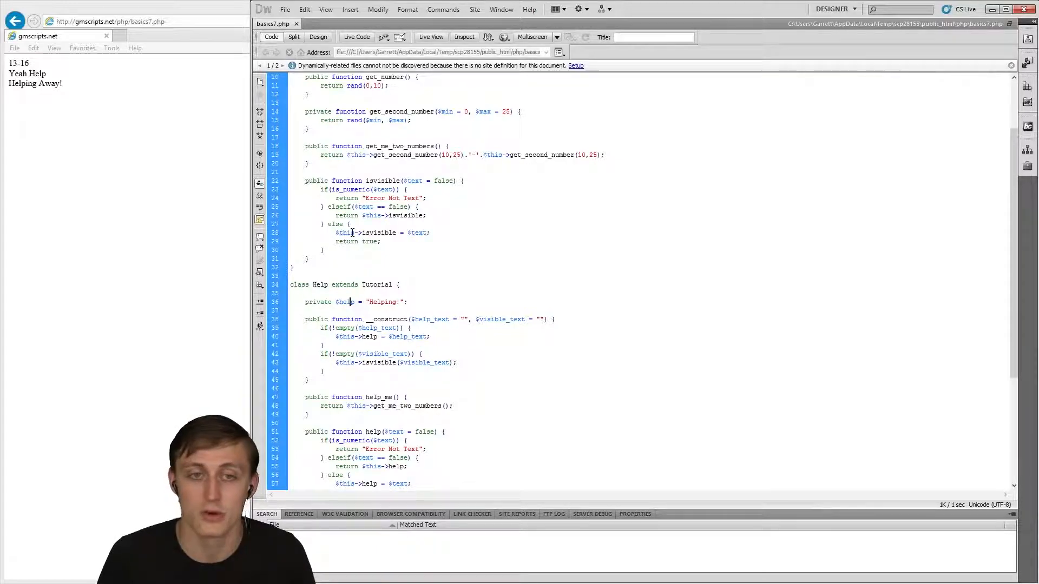
scroll(down, 3)
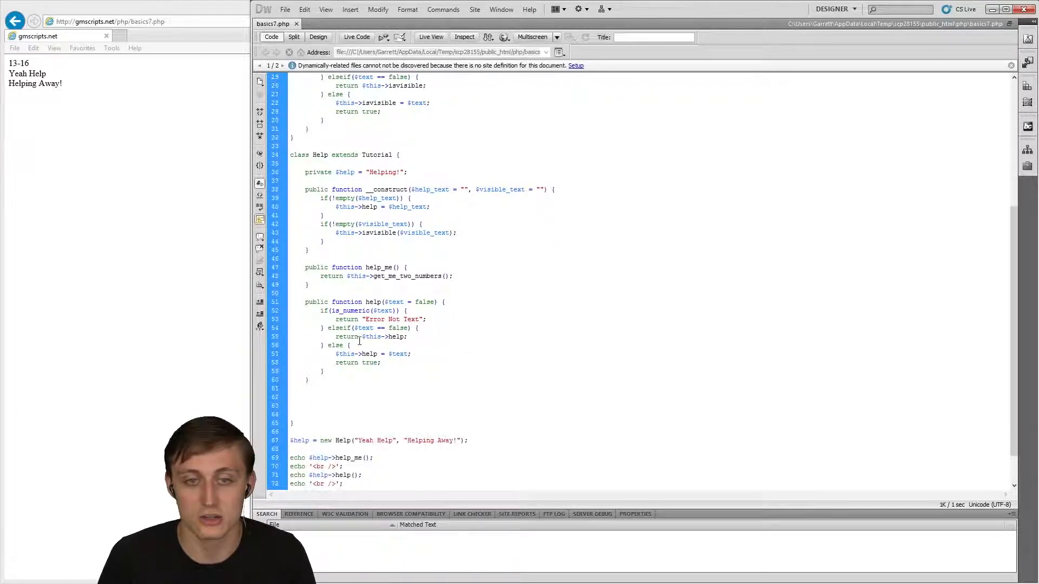